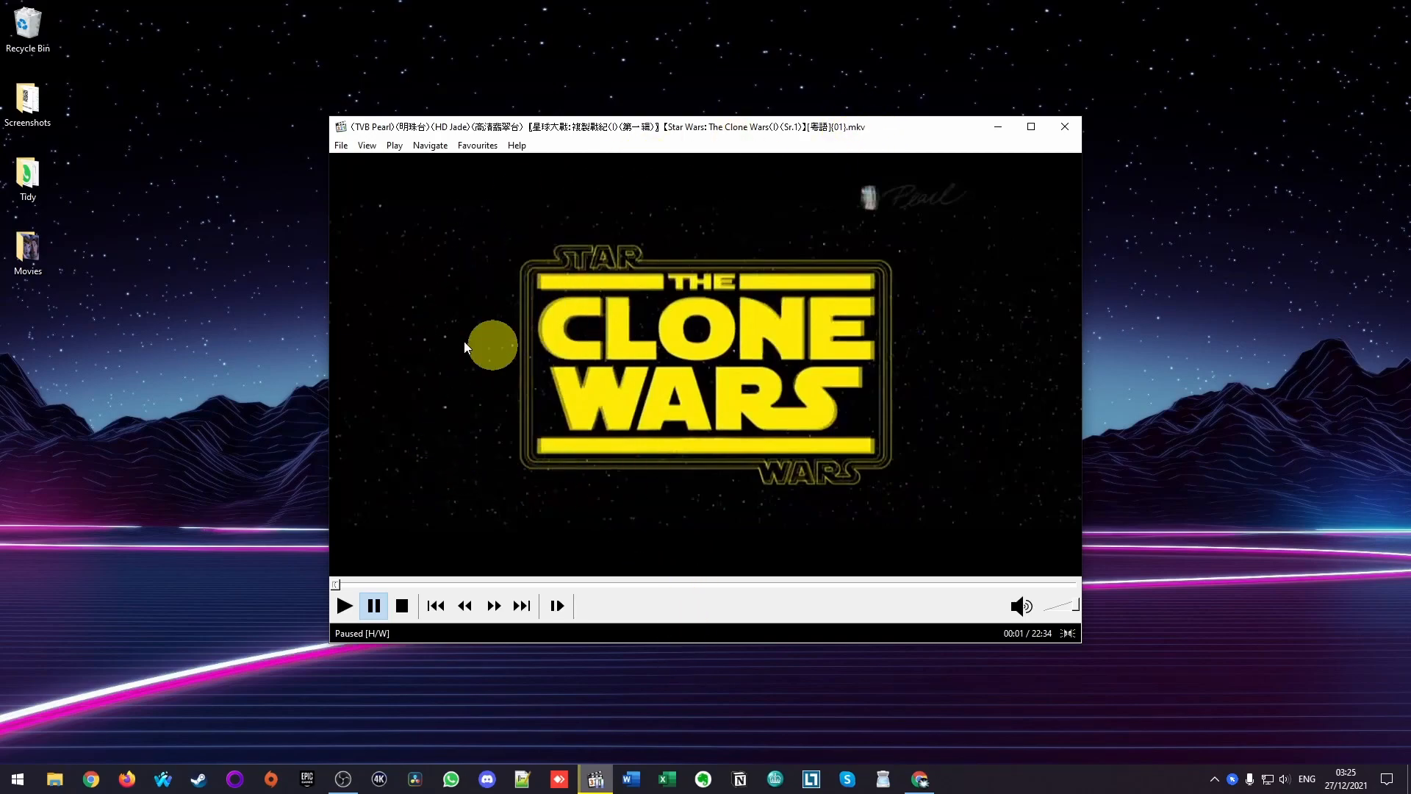
# - Switch the episode's playback audio to the 'A: Chinese [chi]' track
pyautogui.rightClick(523, 353)
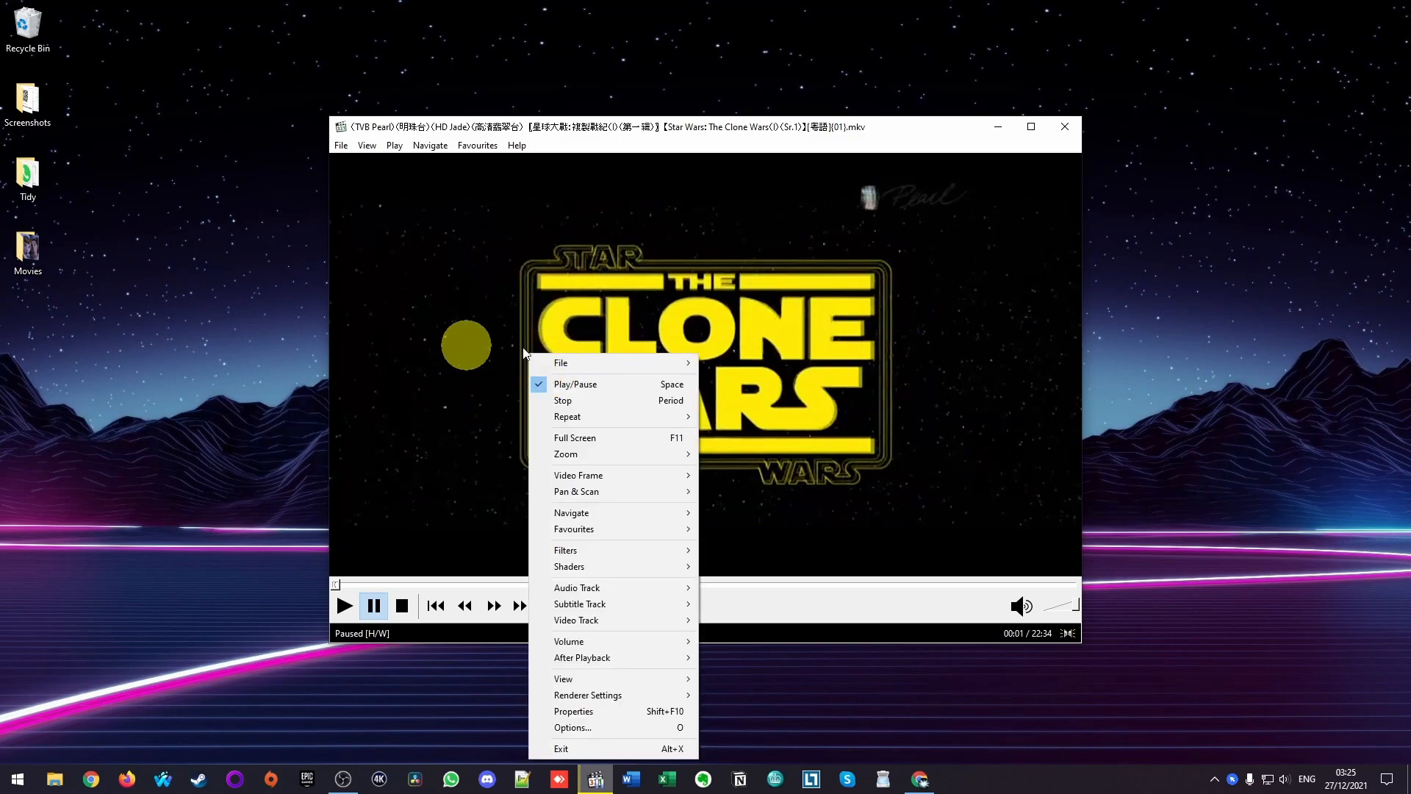
pyautogui.moveTo(577, 588)
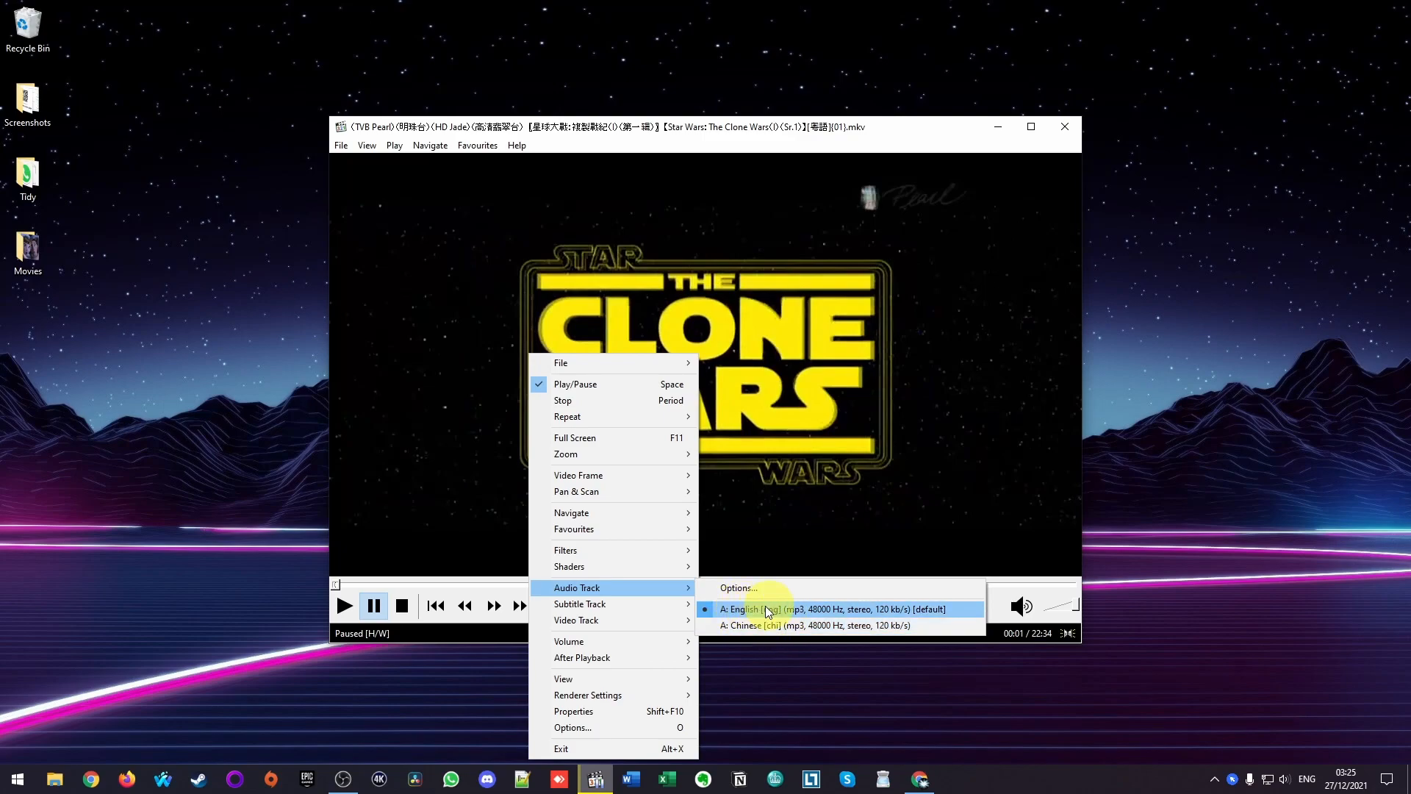
pyautogui.moveTo(828, 629)
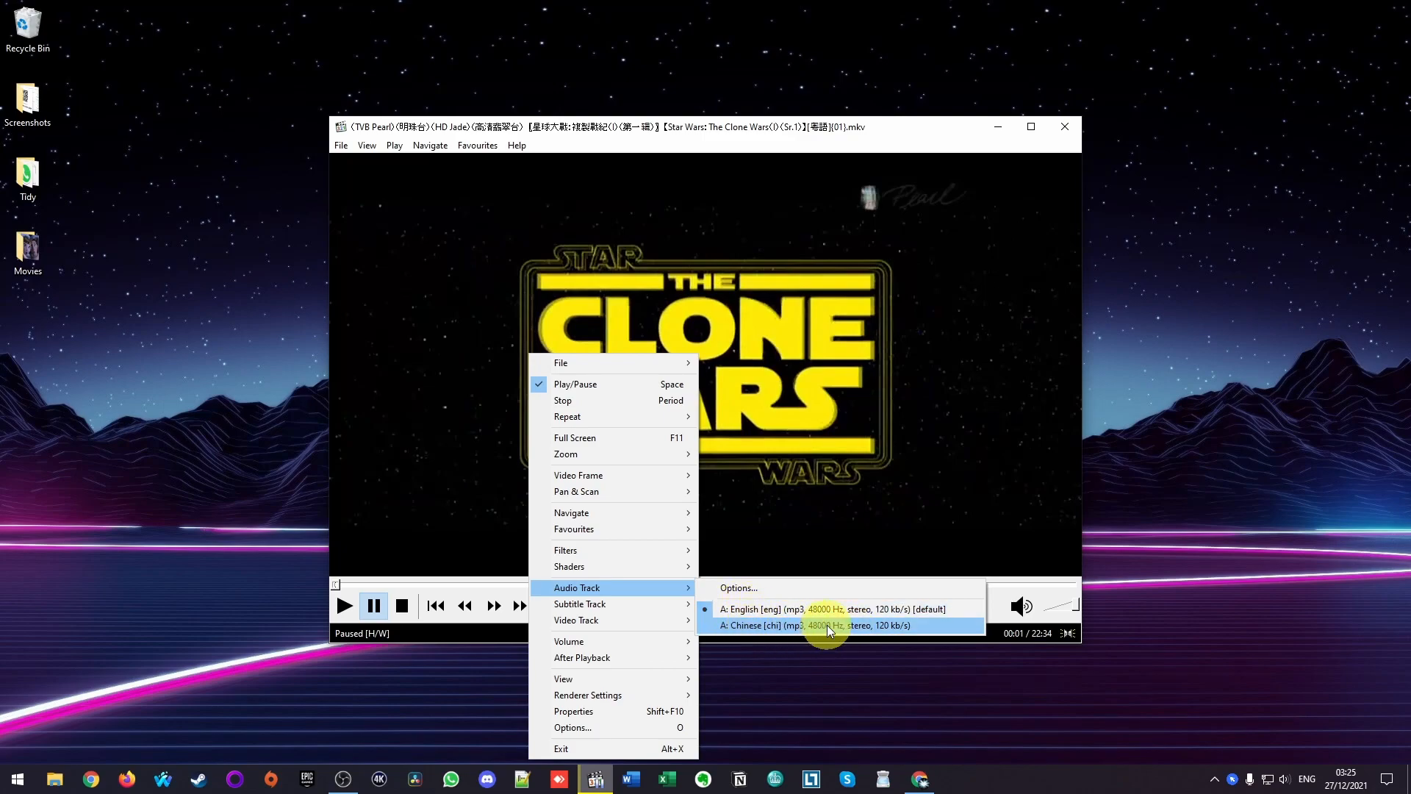
pyautogui.click(820, 625)
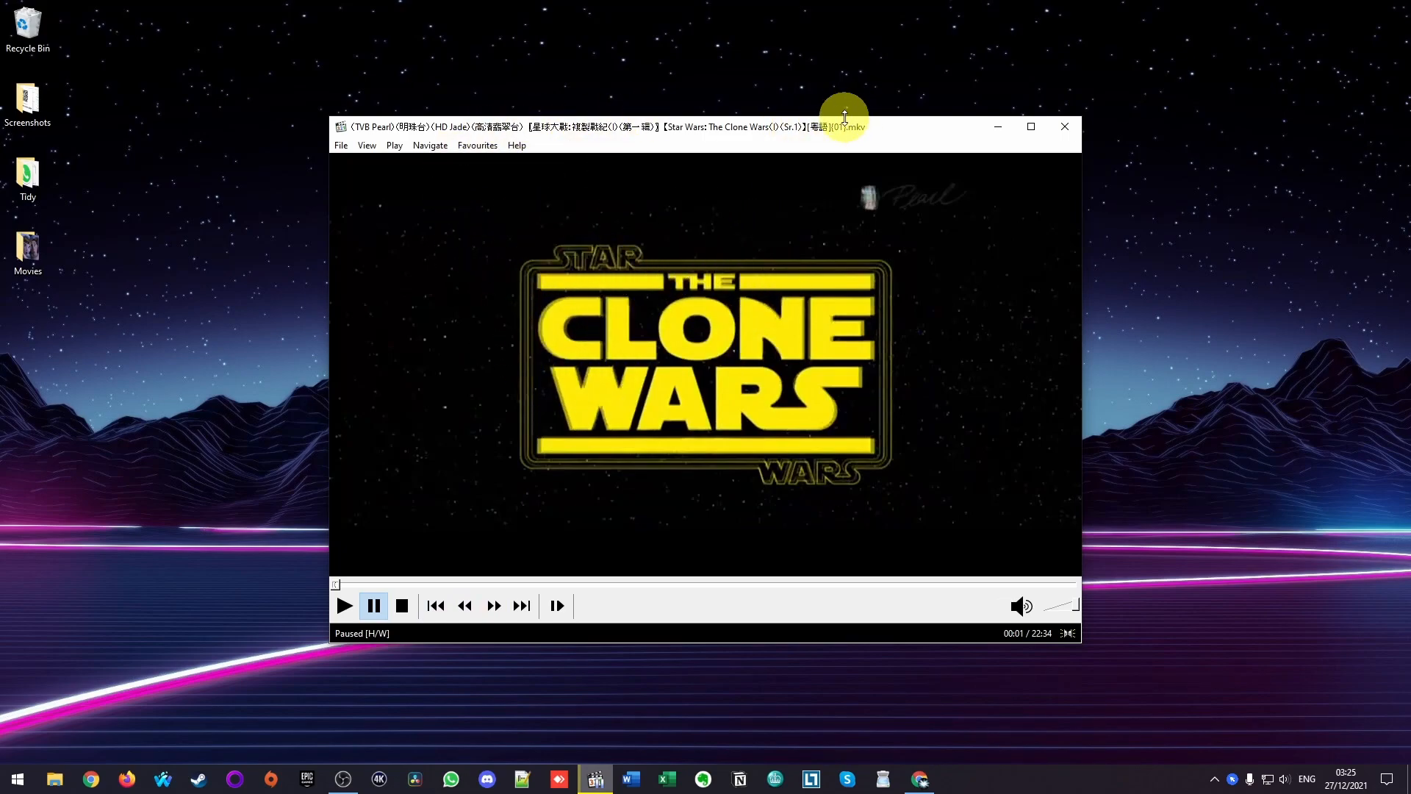
pyautogui.moveTo(748, 157)
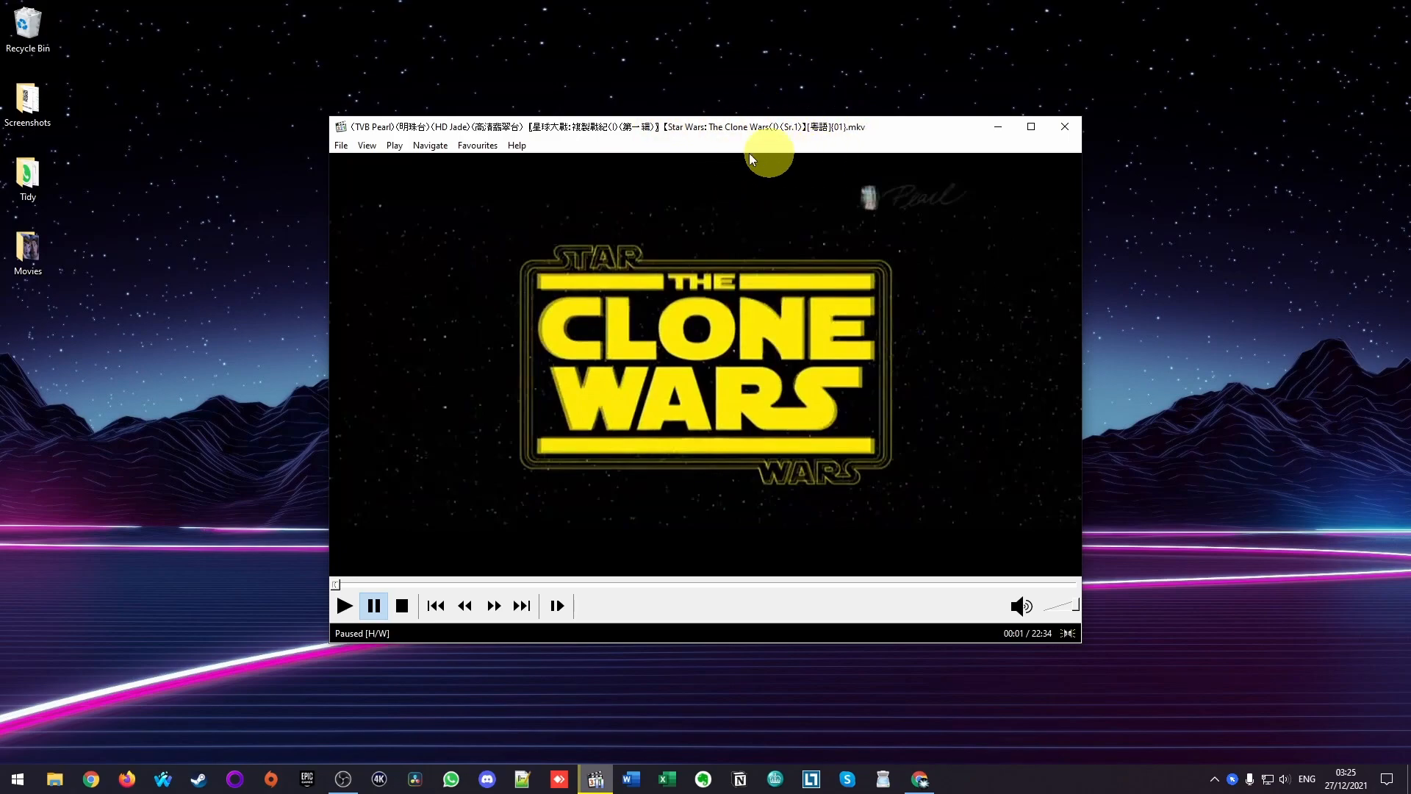
pyautogui.moveTo(658, 132)
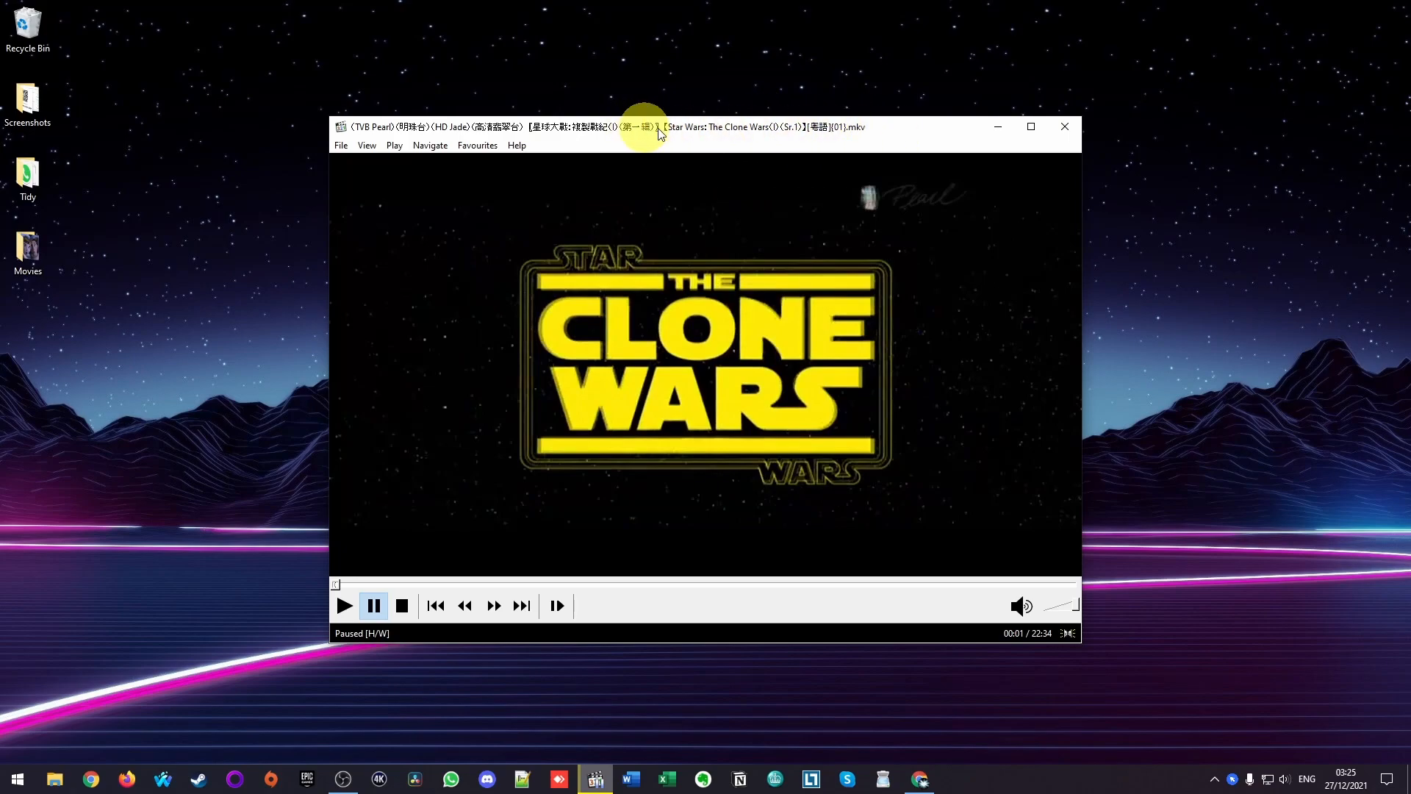
pyautogui.moveTo(685, 154)
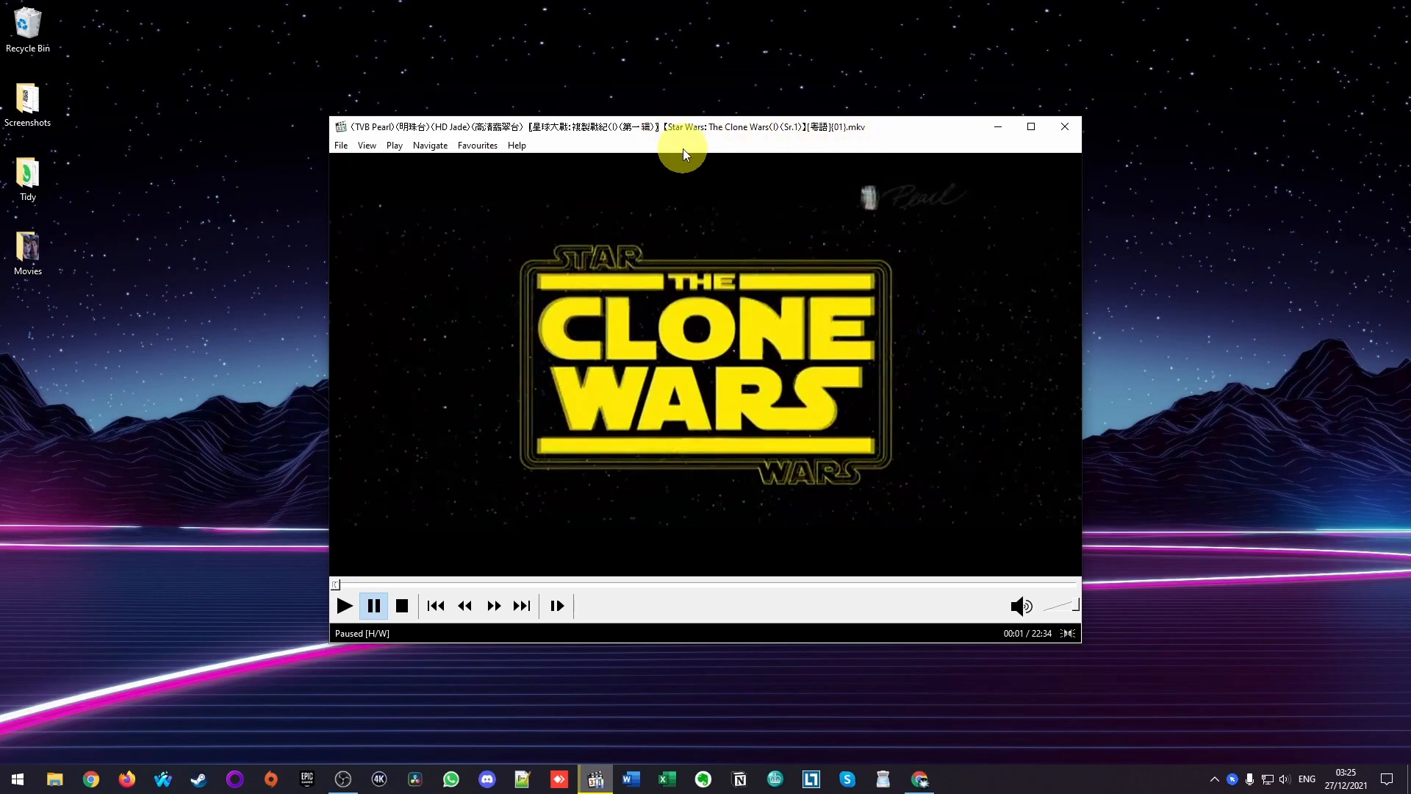
pyautogui.moveTo(1004, 125)
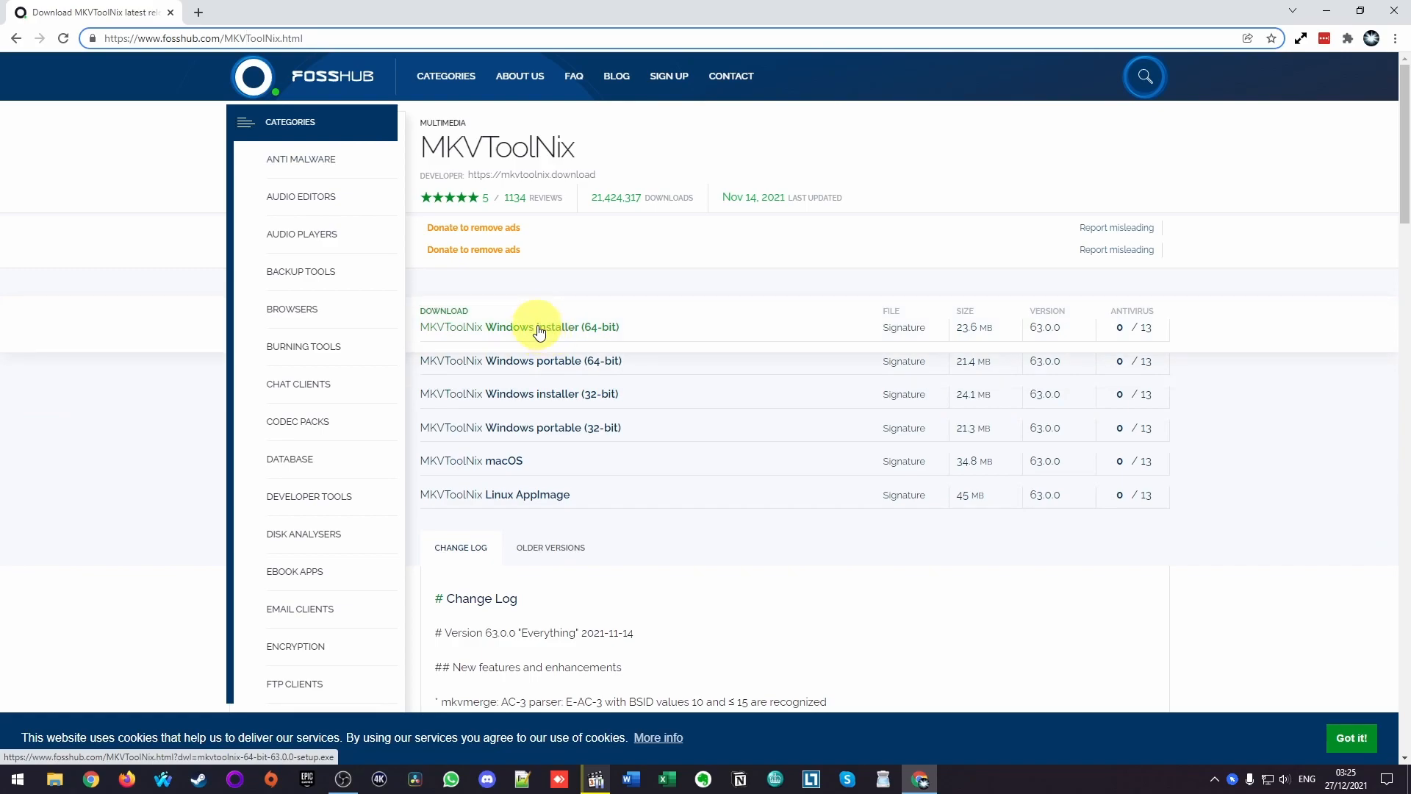
# - Download the MKVToolNix Windows installer (64-bit) and run the downloaded .exe
pyautogui.click(551, 326)
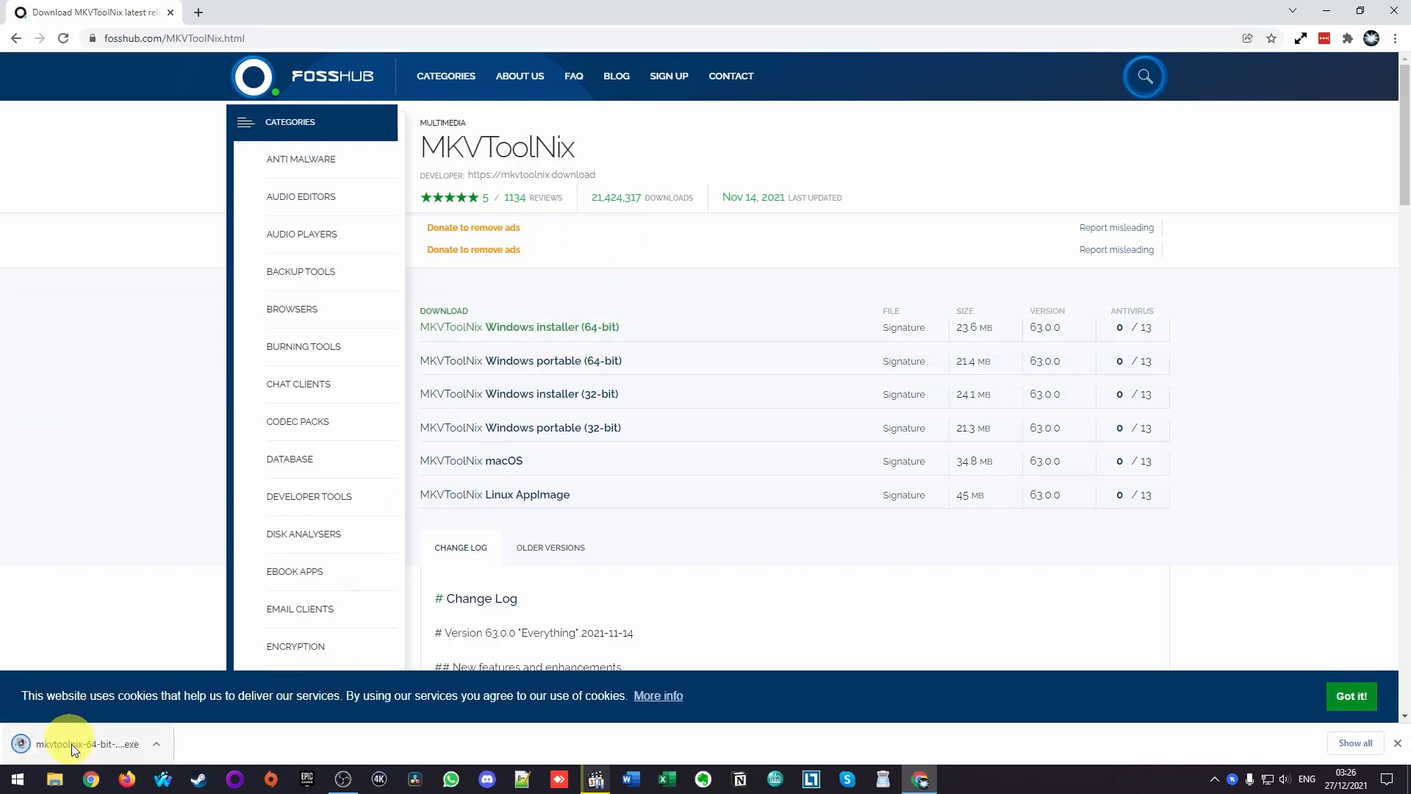
pyautogui.click(74, 744)
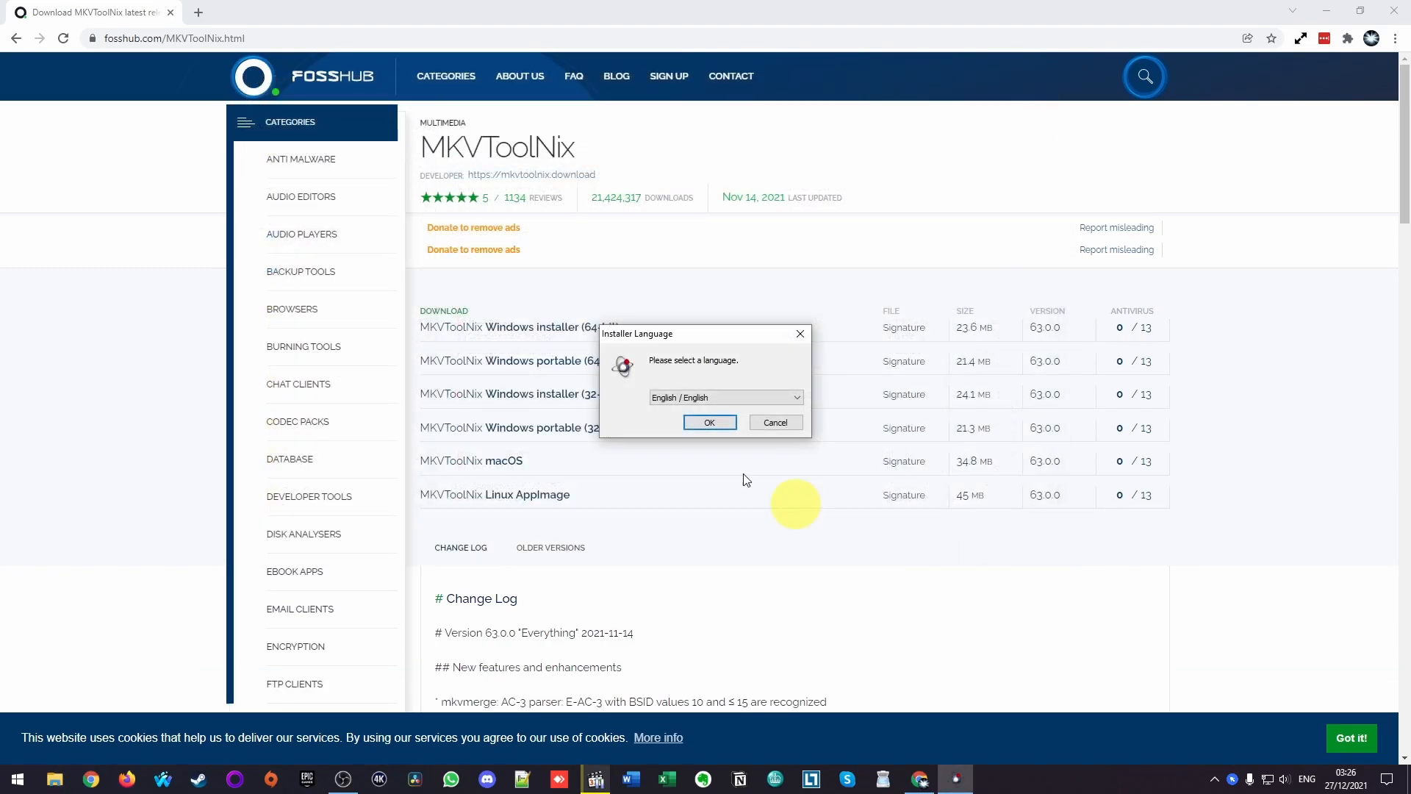
pyautogui.moveTo(1352, 7)
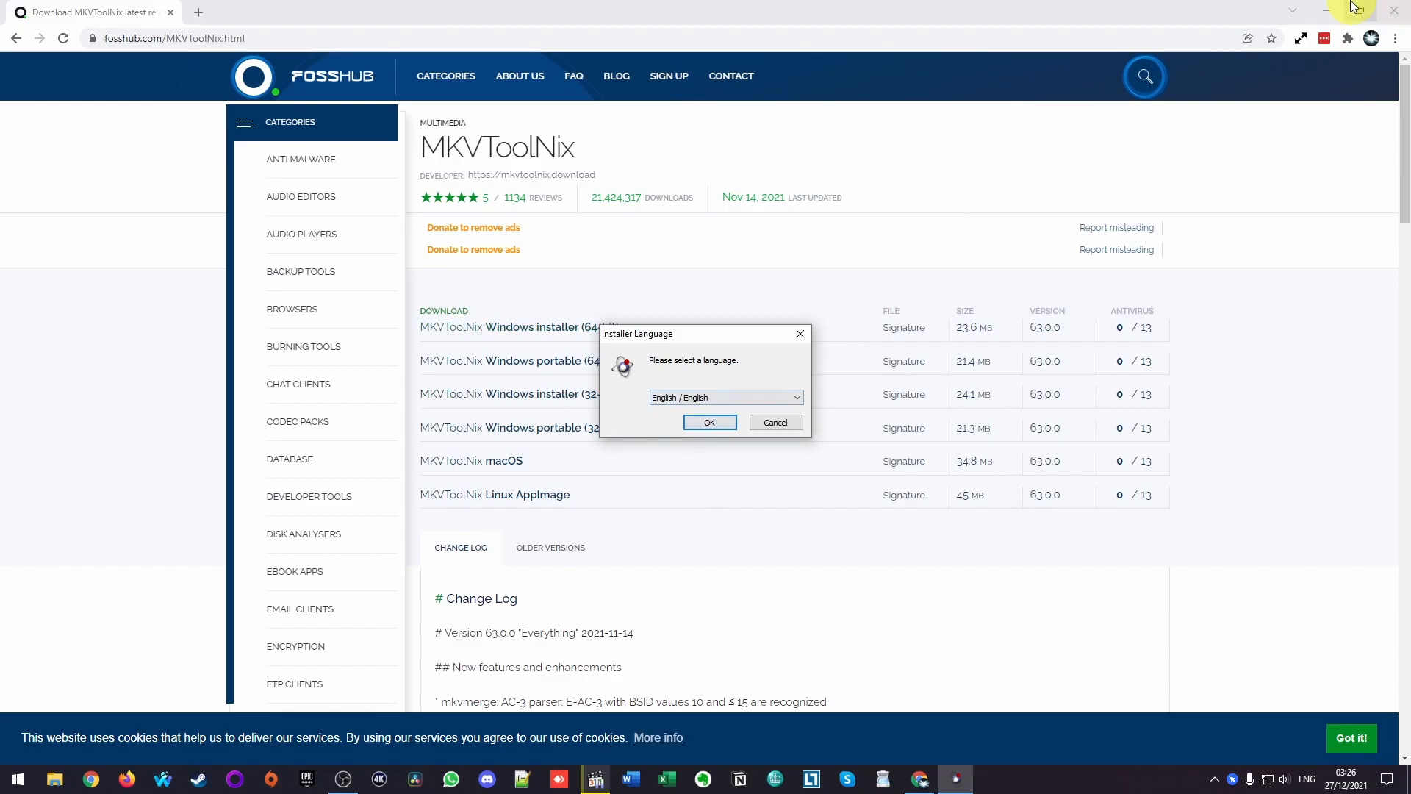
# - Install MKVToolNix 63.0.0 (64-bit) in English with default settings and finish setup
pyautogui.click(710, 421)
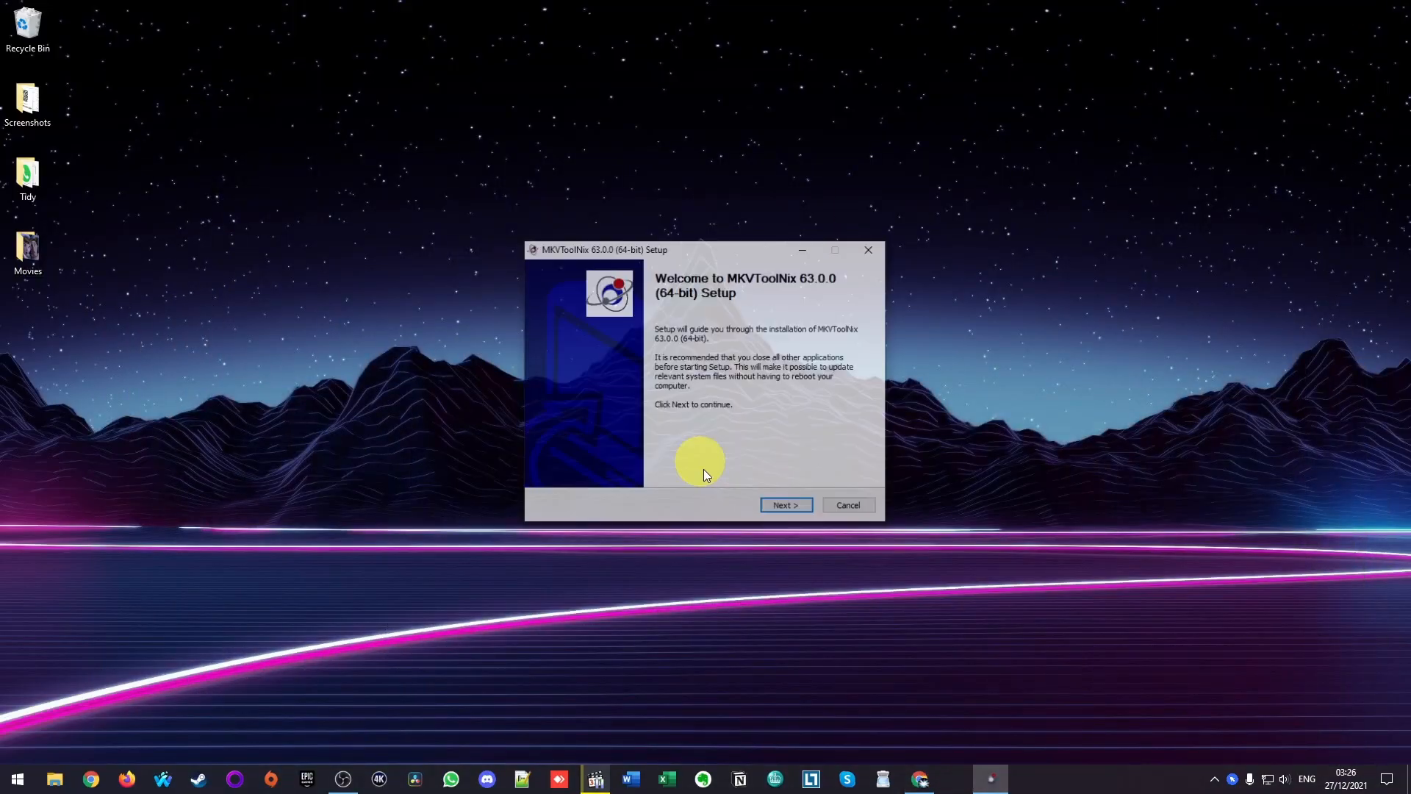
pyautogui.click(785, 504)
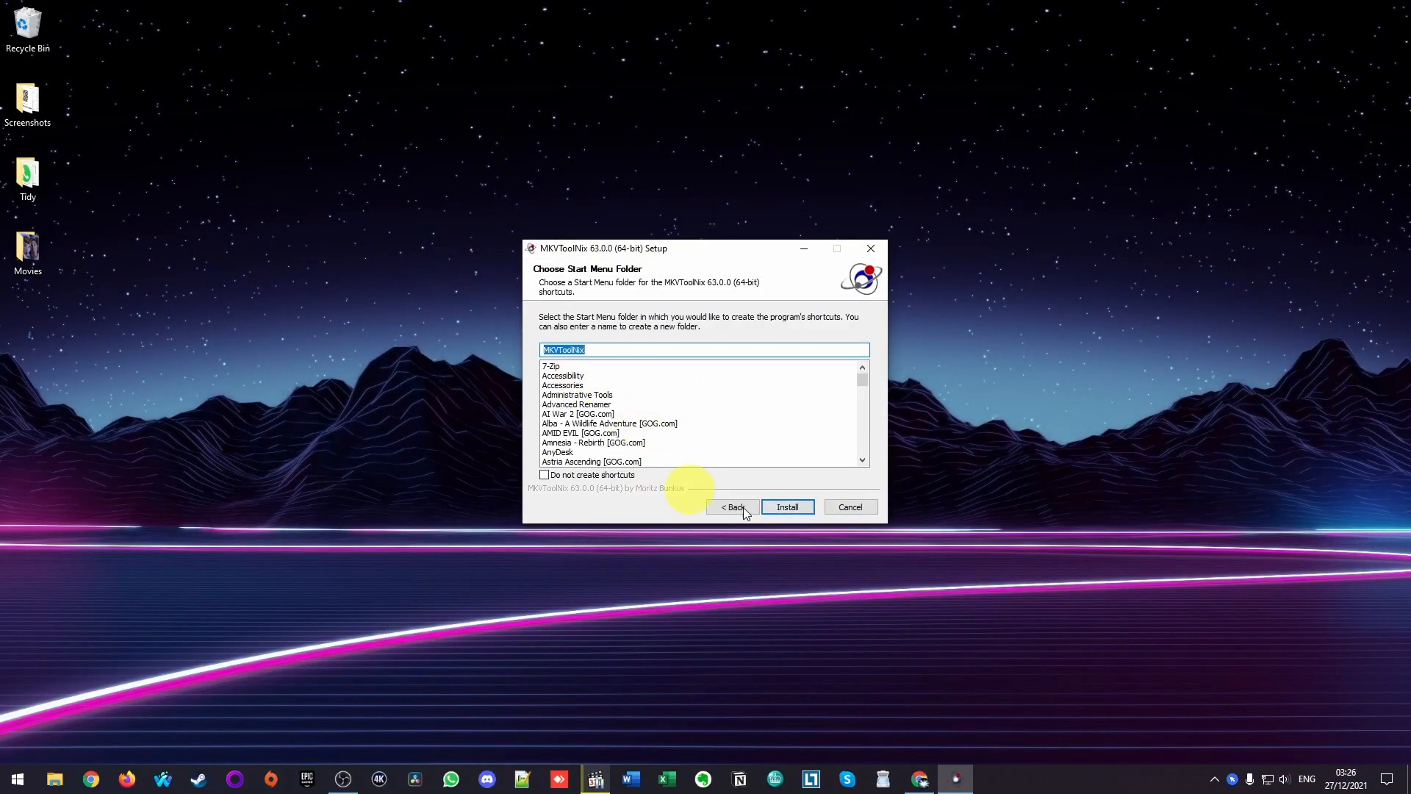
pyautogui.click(787, 505)
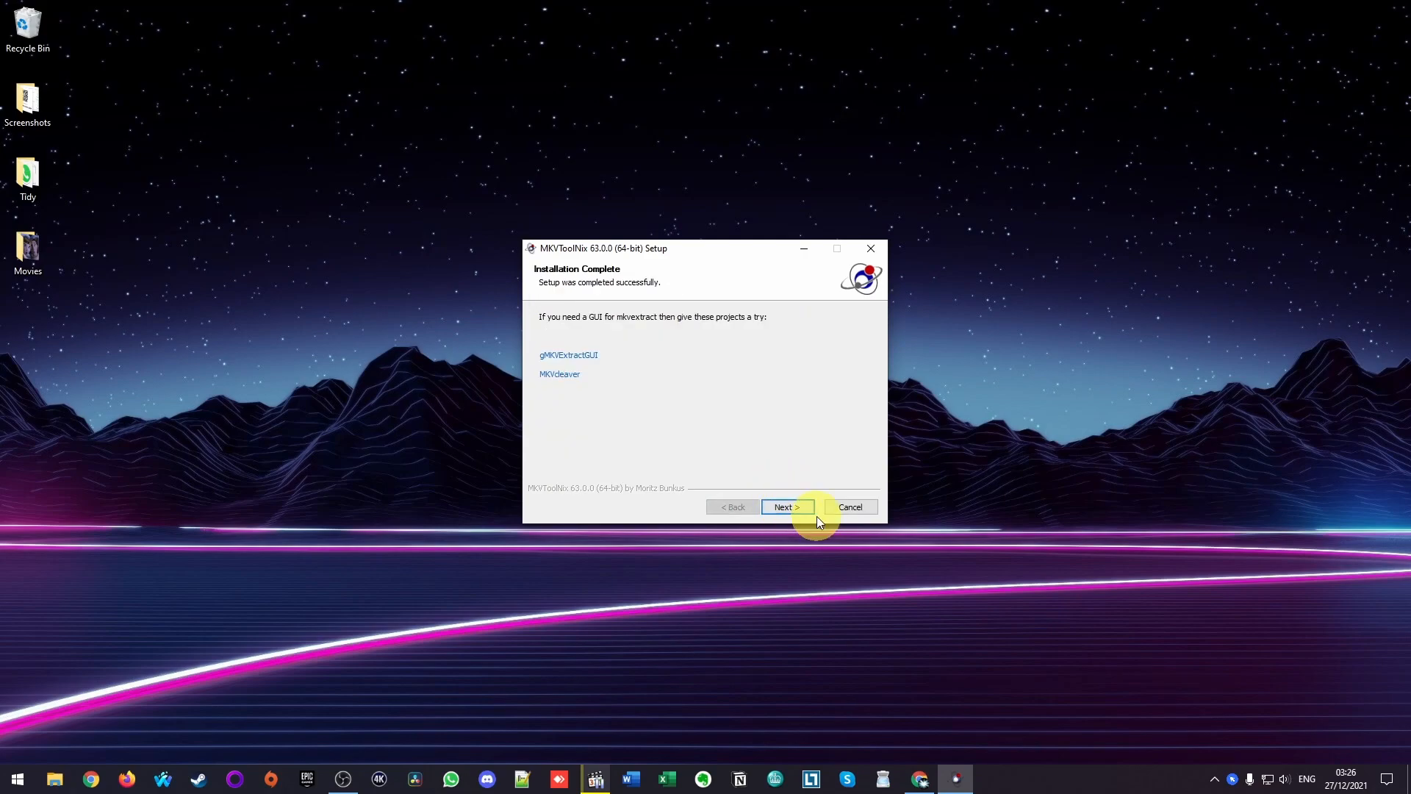
pyautogui.click(786, 505)
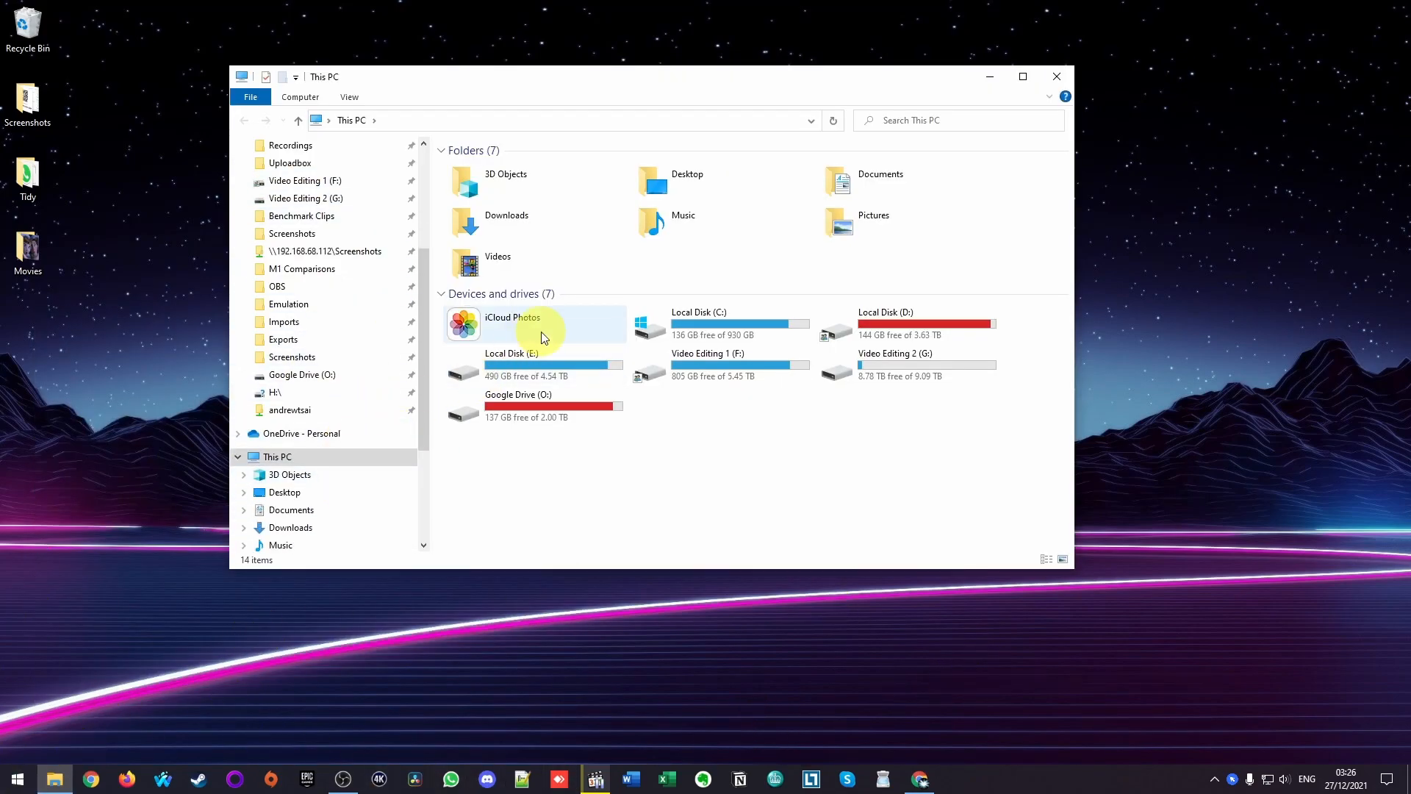
# - Launch mkvtoolnix-gui.exe from C:\Program Files\MKVToolNix
pyautogui.doubleClick(698, 324)
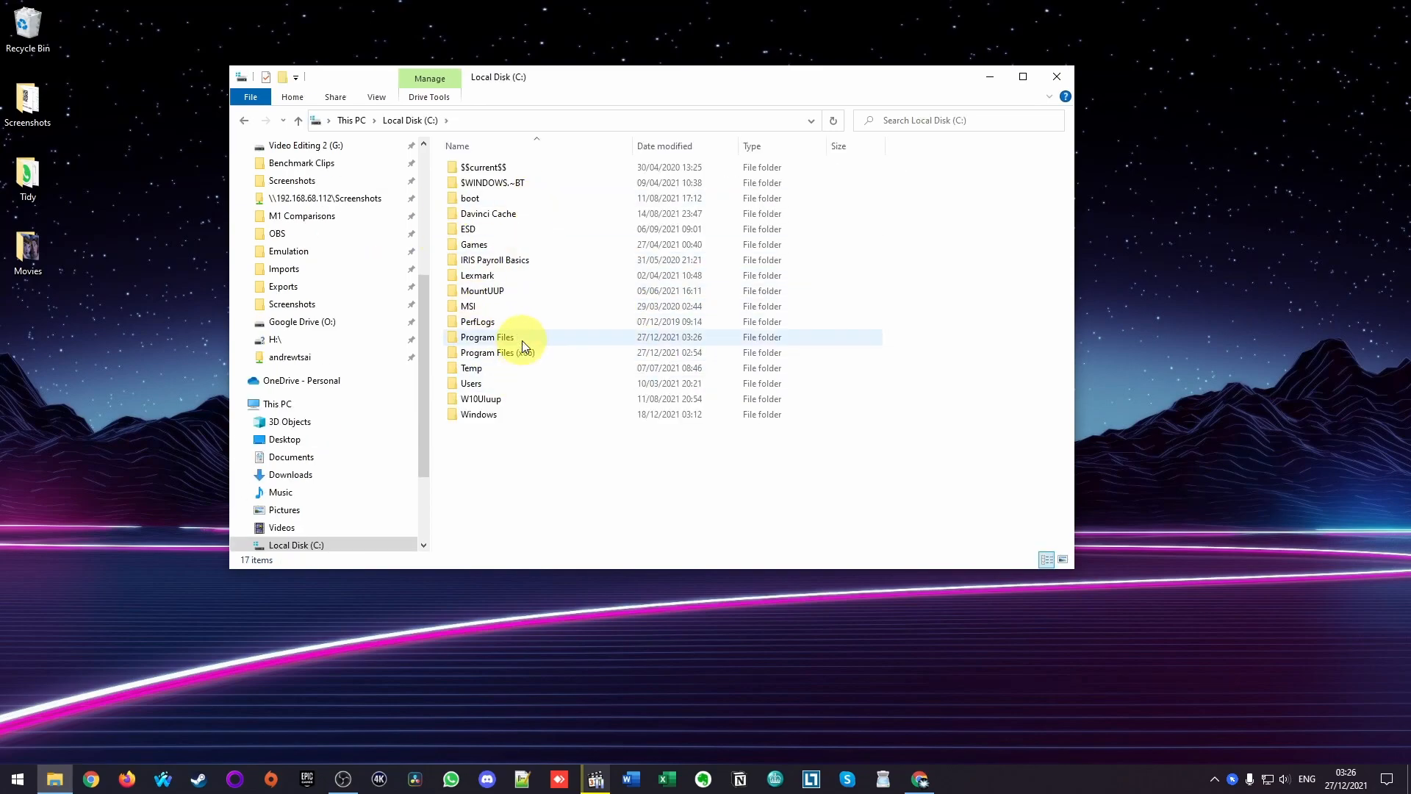
pyautogui.doubleClick(486, 337)
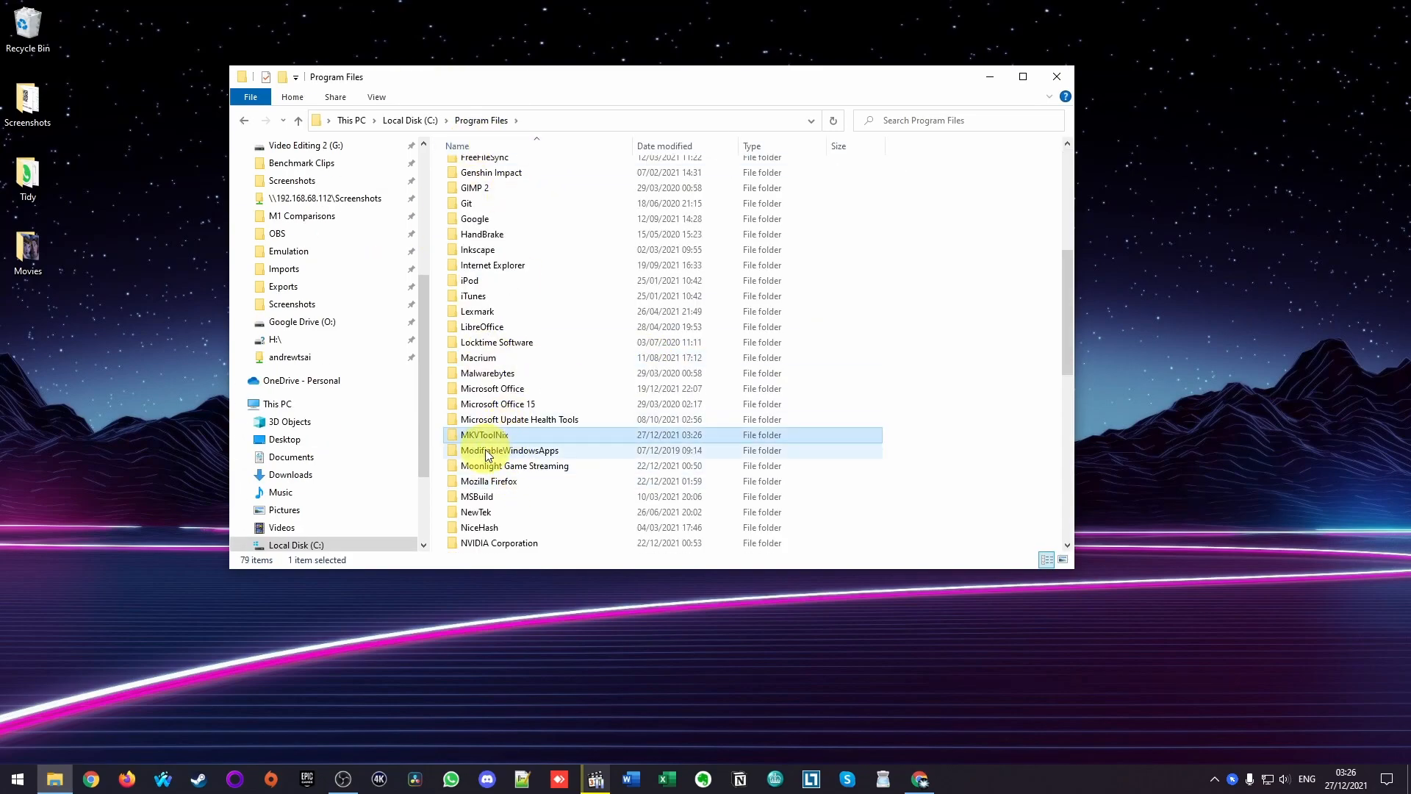
pyautogui.doubleClick(485, 434)
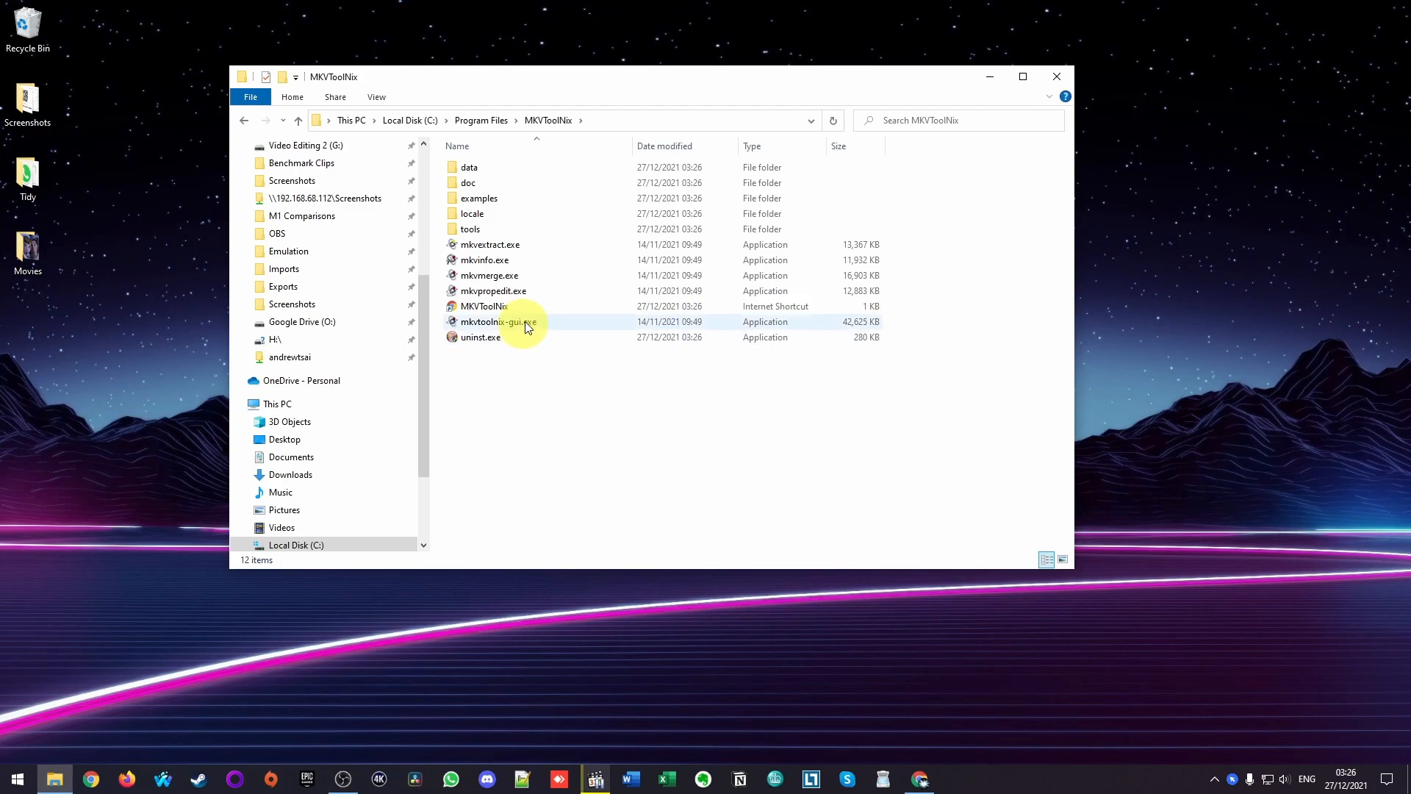
pyautogui.click(497, 320)
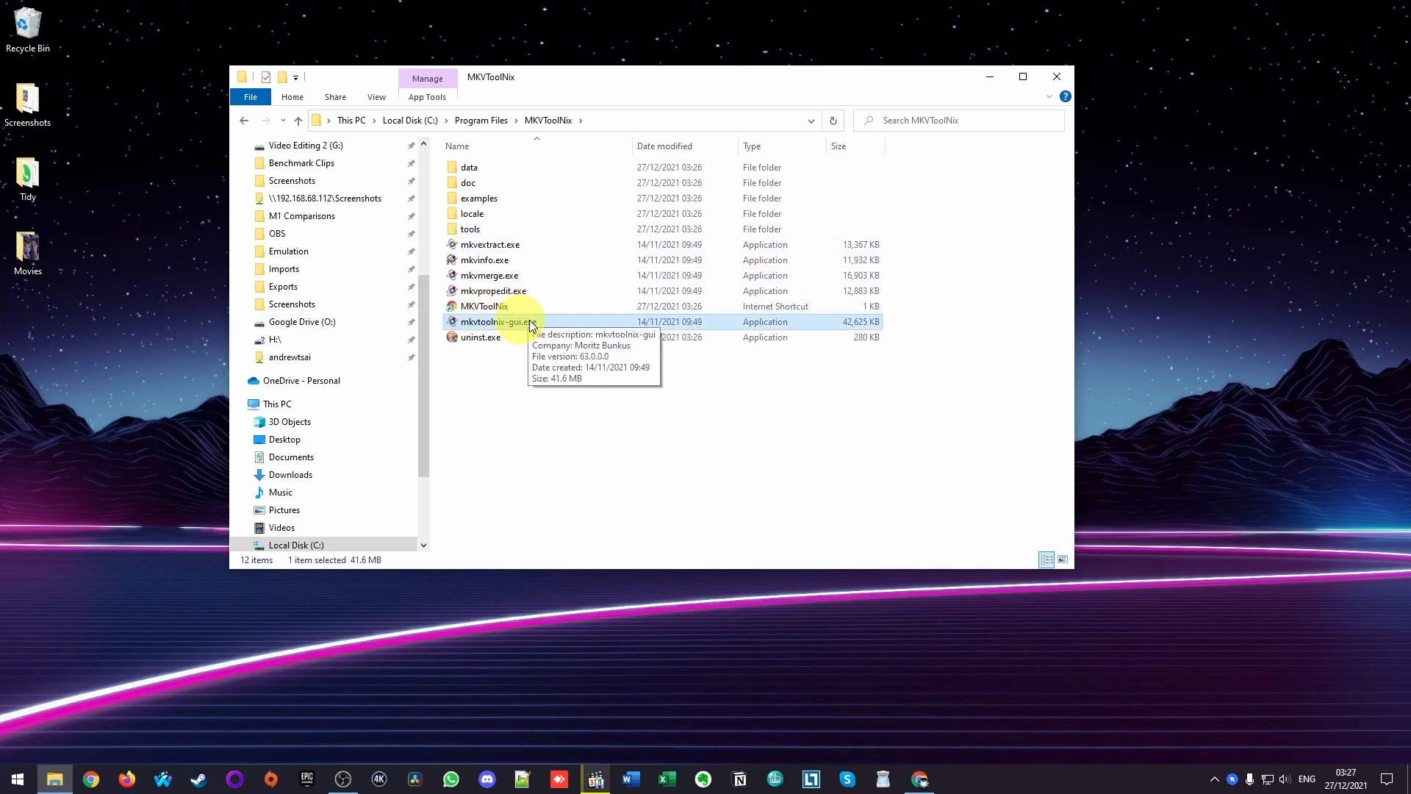
pyautogui.doubleClick(490, 321)
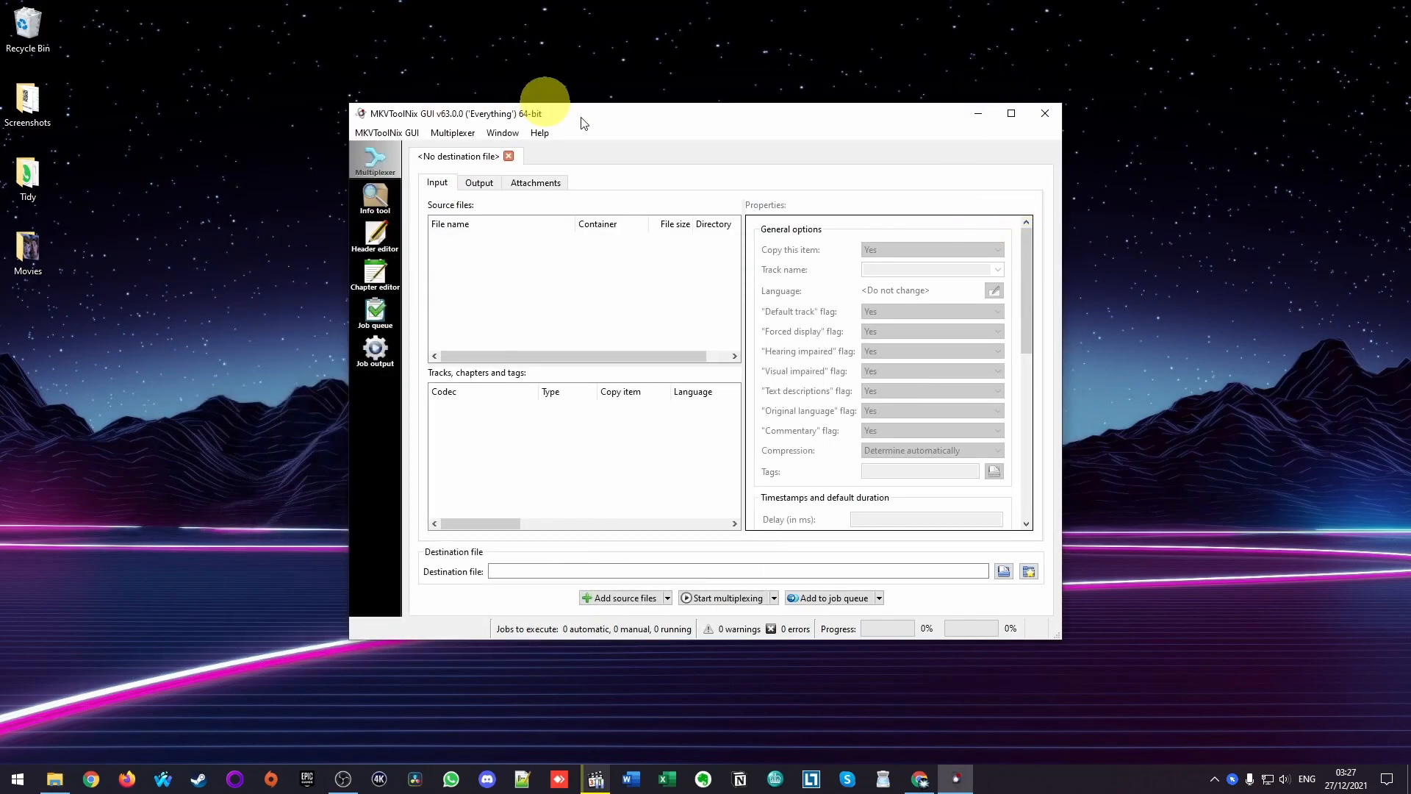
pyautogui.moveTo(518, 288)
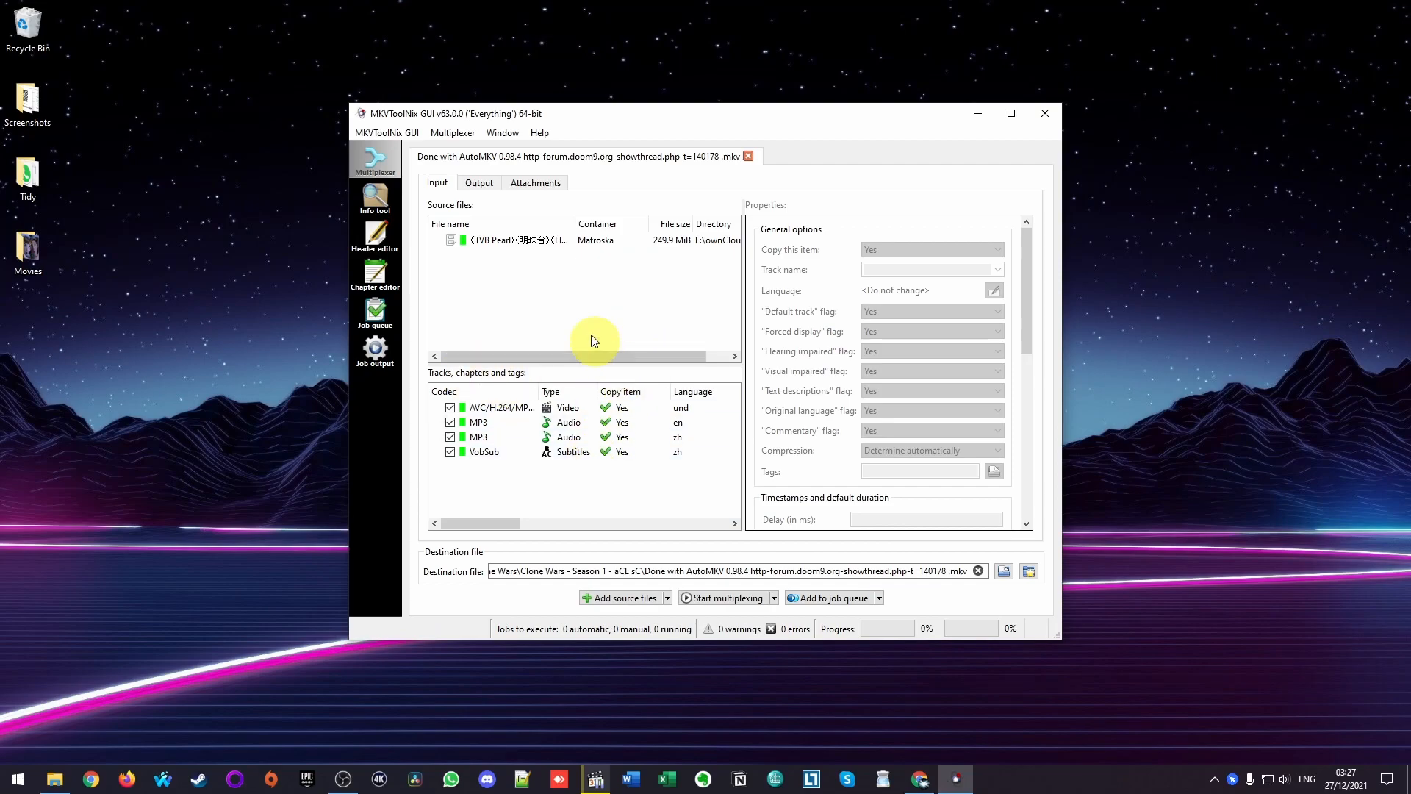
# - Select the English MP3 track in the loaded episode's track list
pyautogui.click(483, 451)
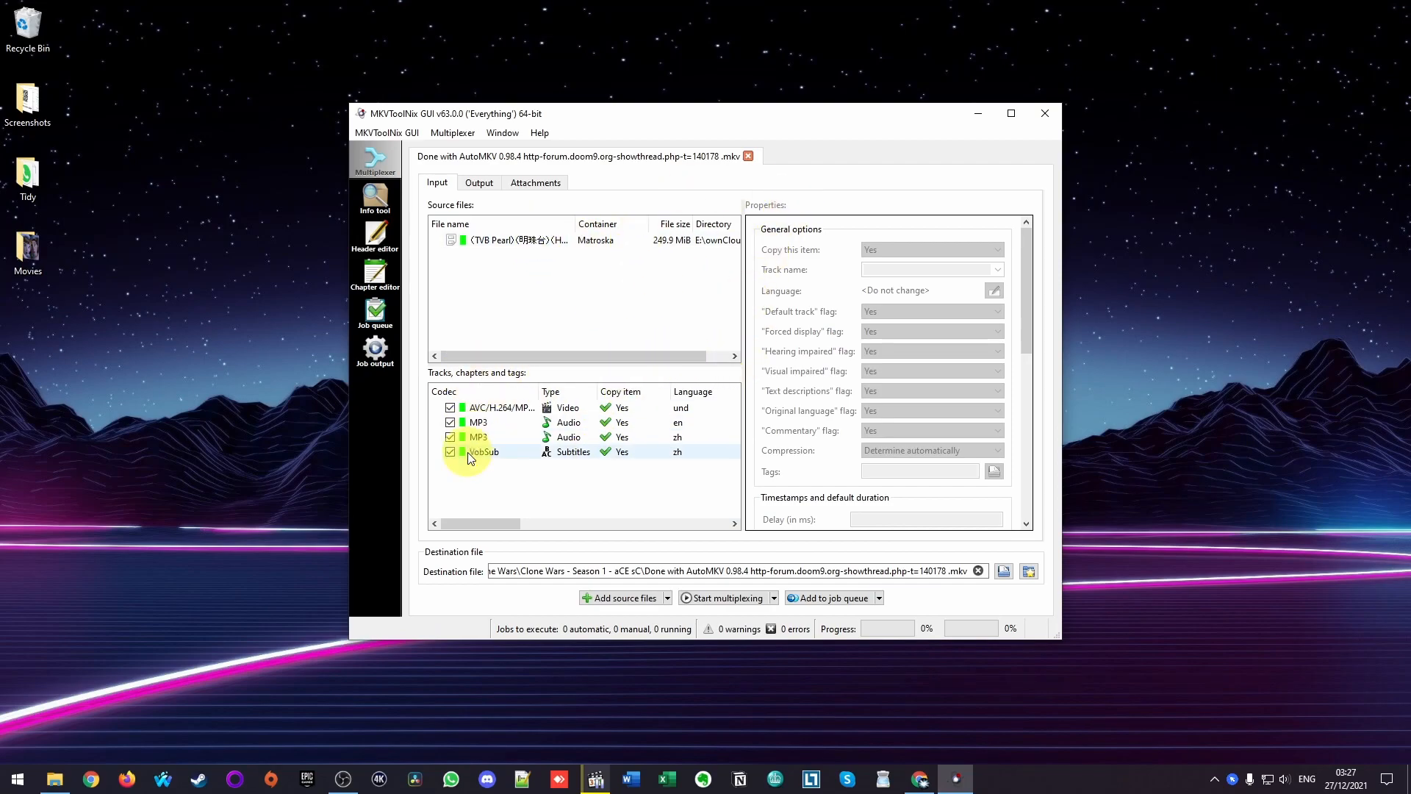
pyautogui.click(477, 437)
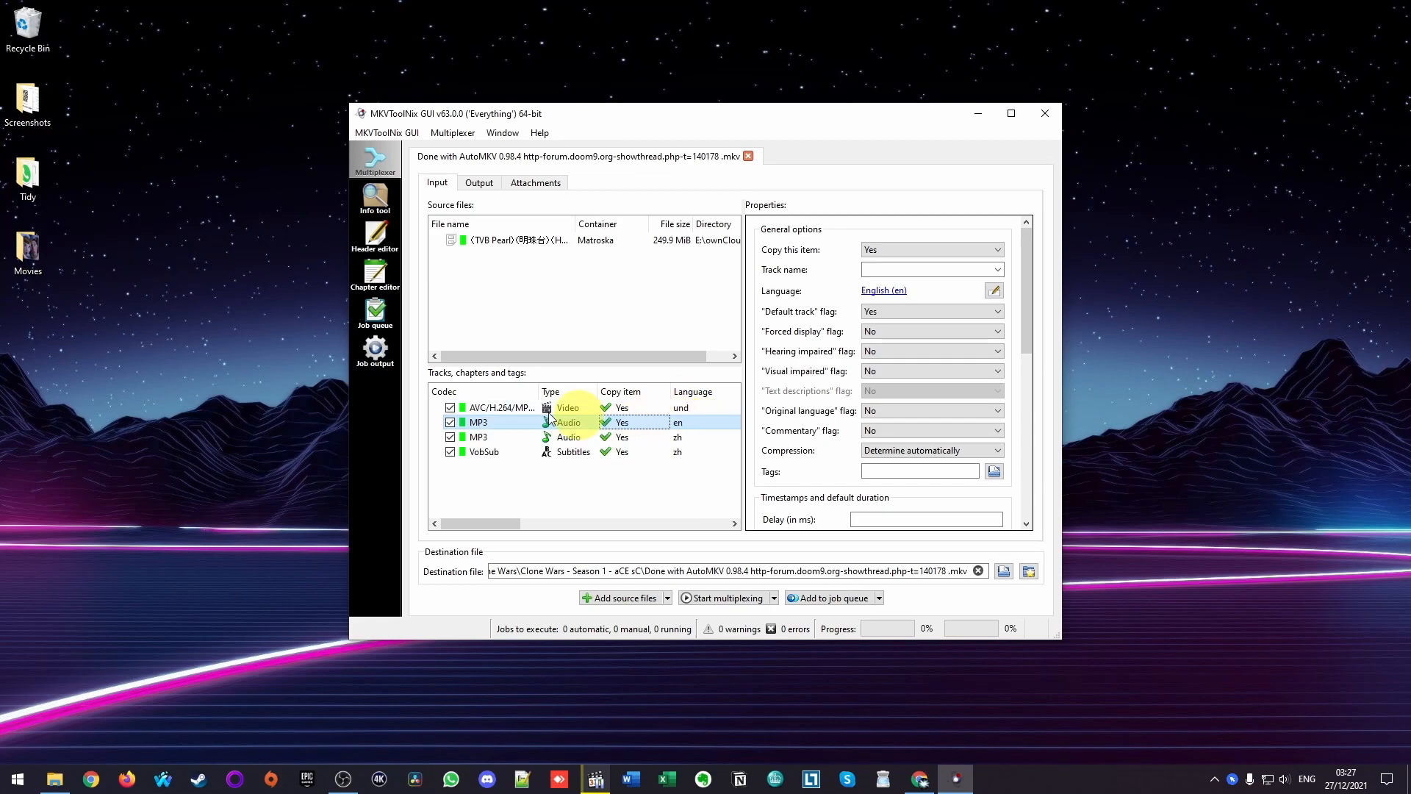
# - Move the zh MP3 track above the en one and uncheck the en MP3 track
pyautogui.click(450, 422)
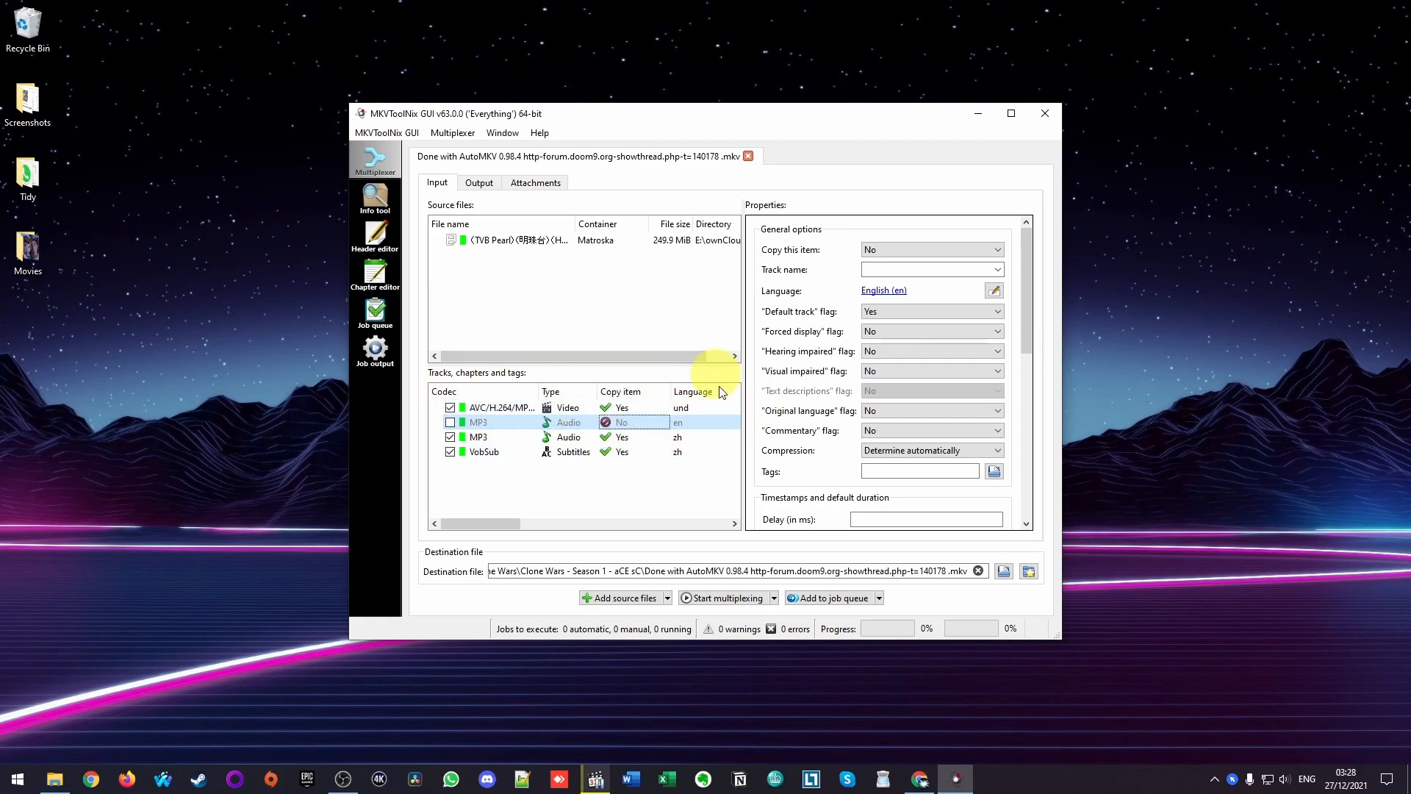
pyautogui.click(450, 422)
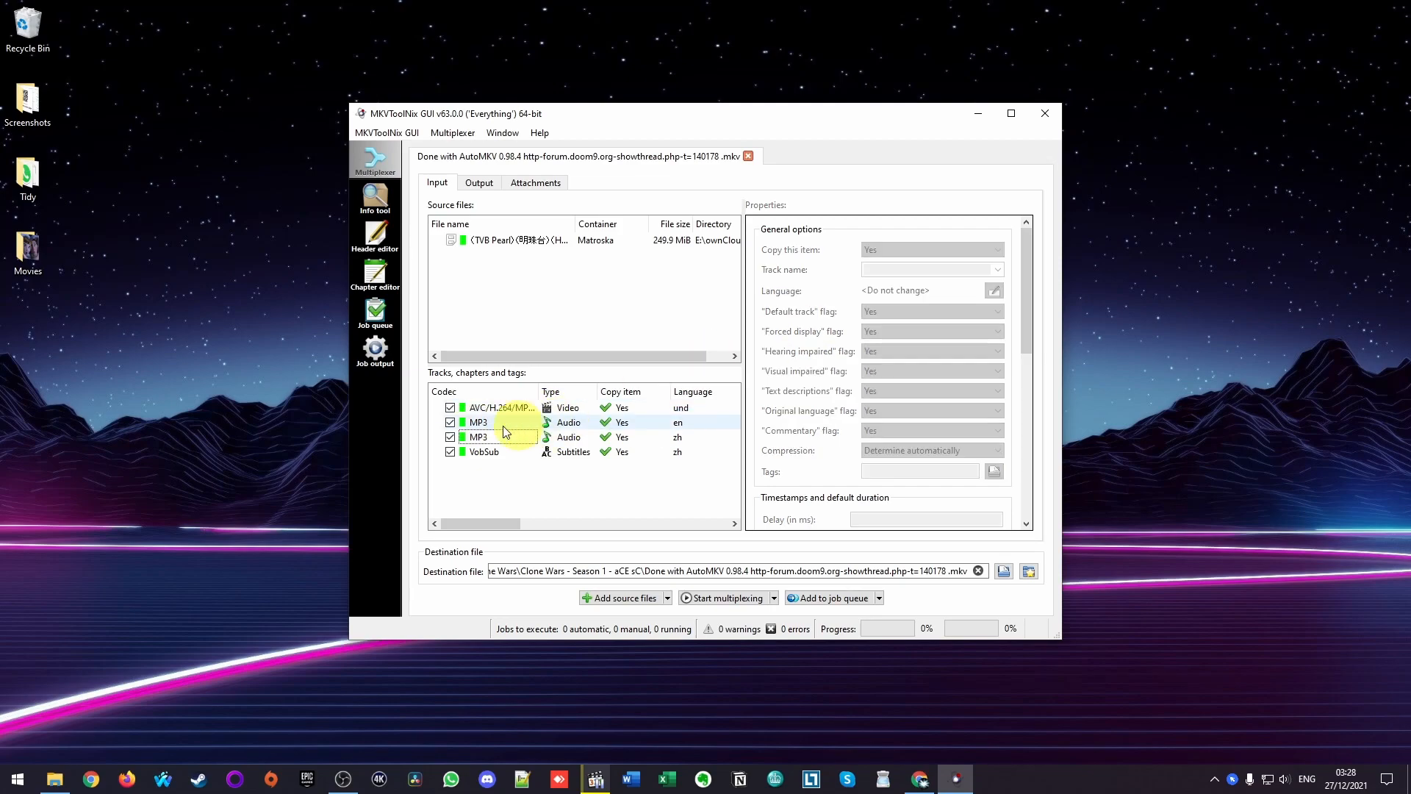
pyautogui.click(493, 437)
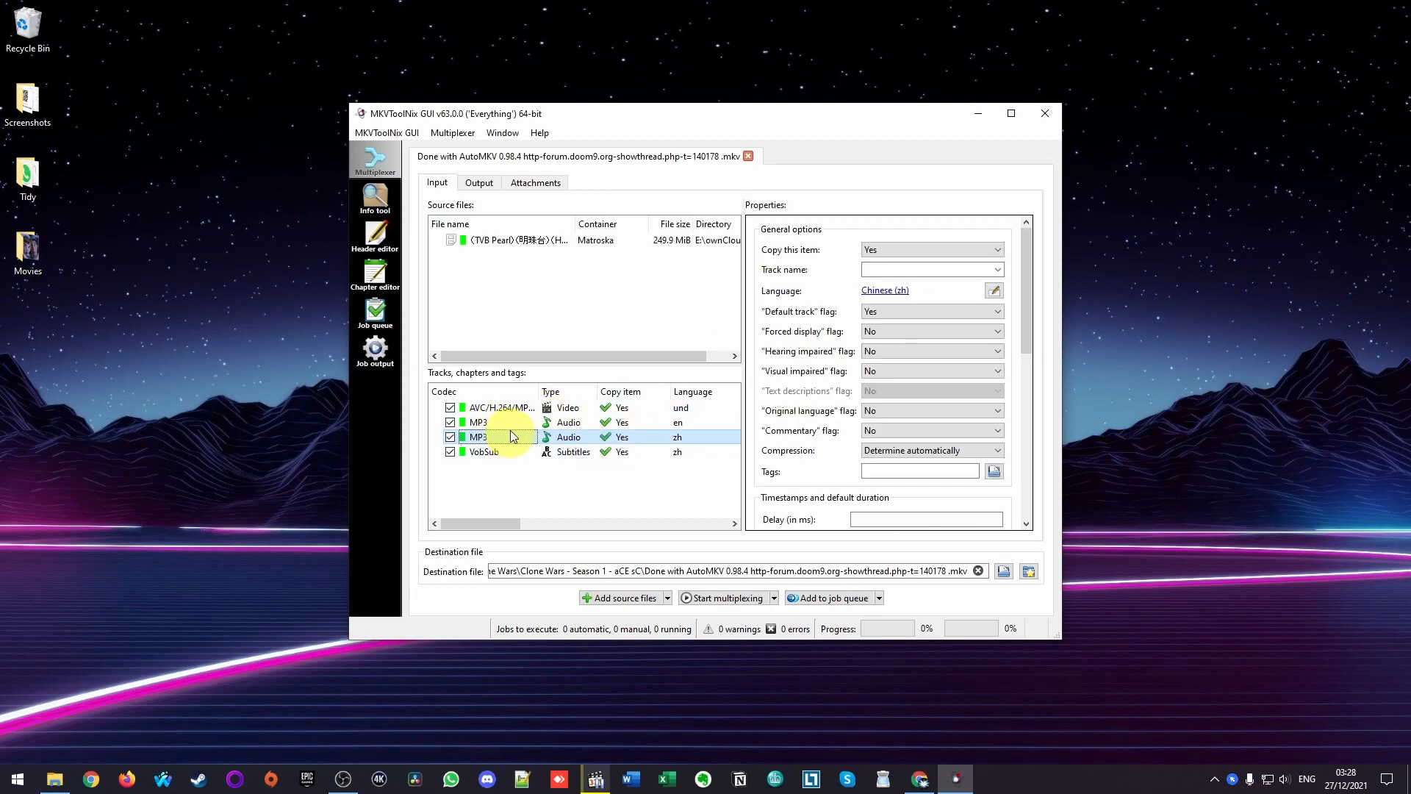
pyautogui.click(477, 422)
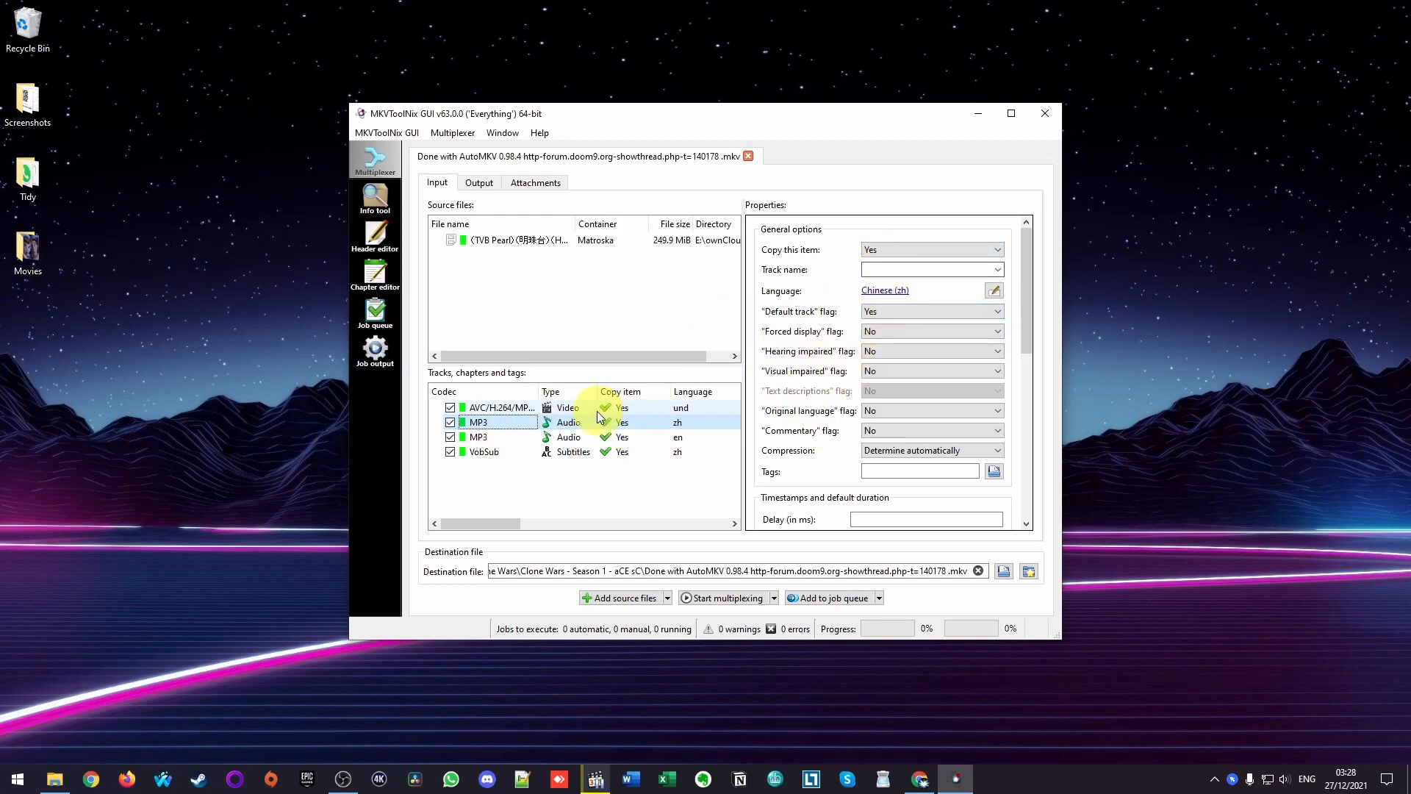
pyautogui.click(478, 437)
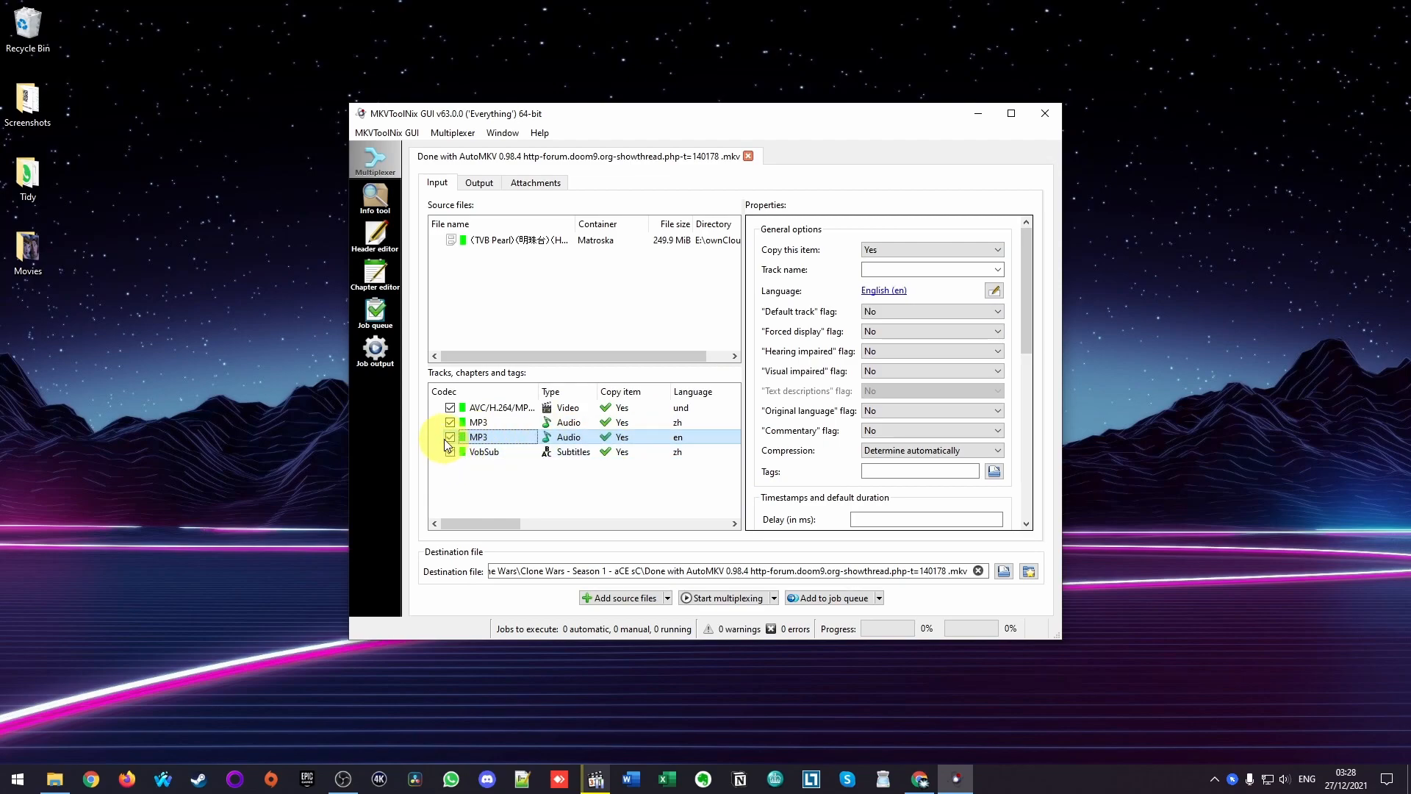
pyautogui.click(450, 437)
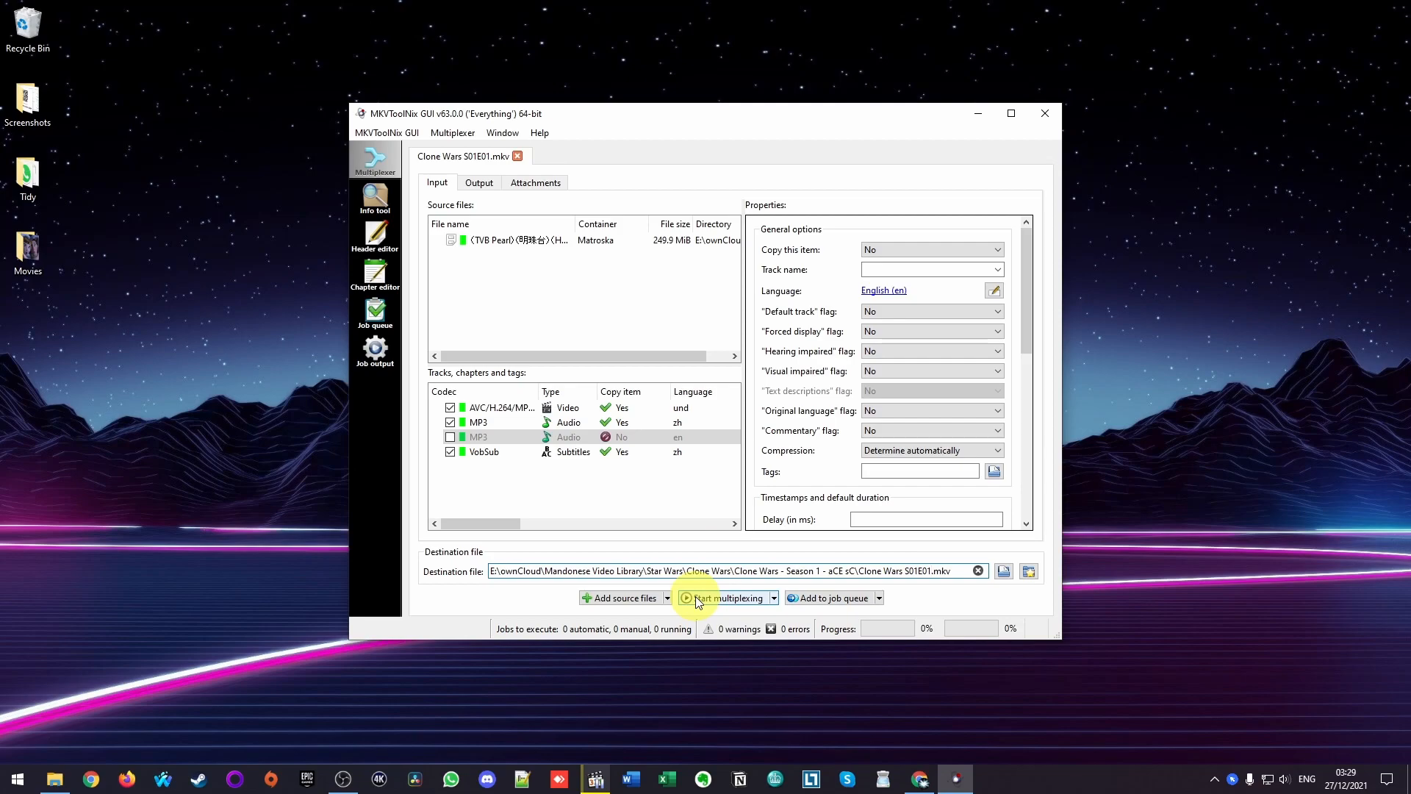
# - Start multiplexing to produce Clone Wars S01E01.mkv without the English audio
pyautogui.click(688, 597)
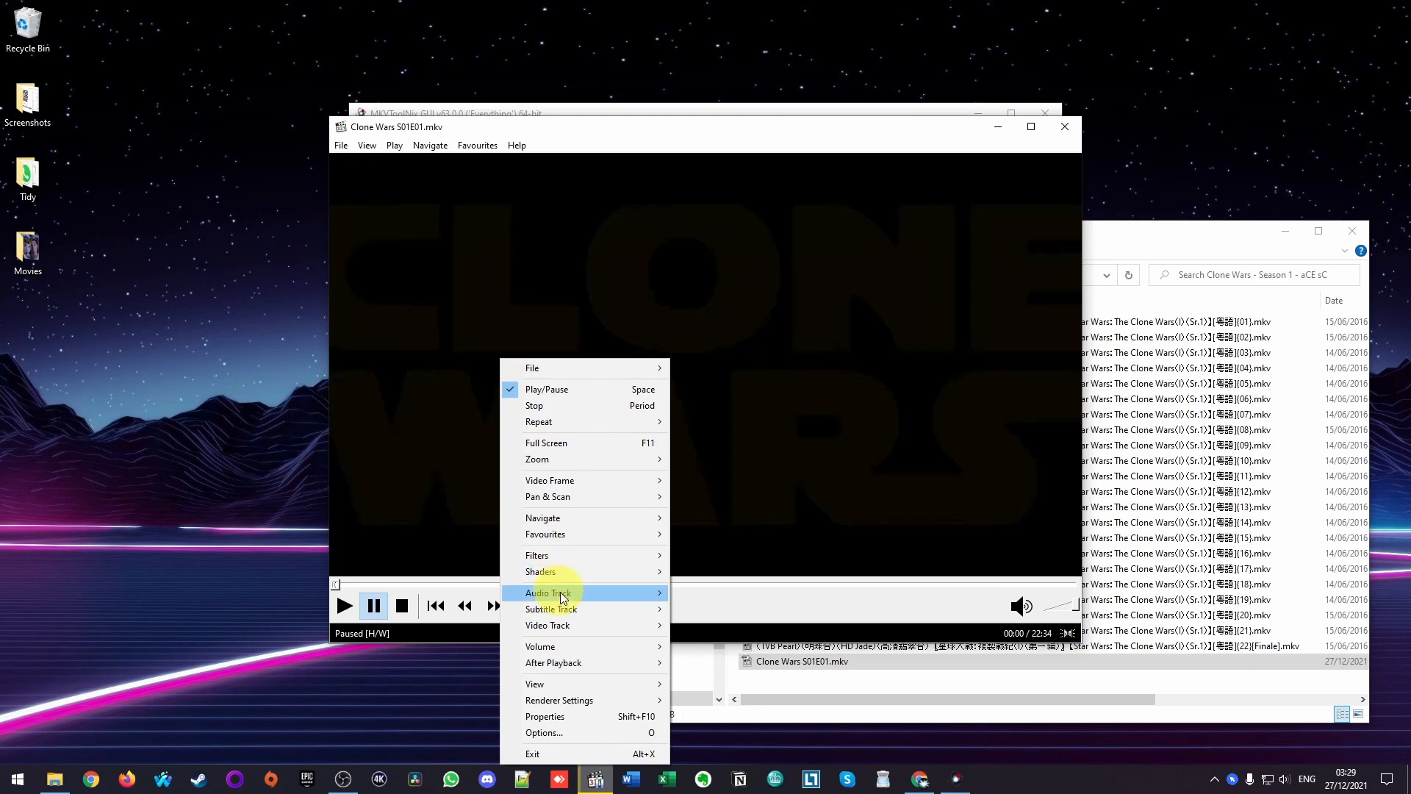
pyautogui.moveTo(559, 593)
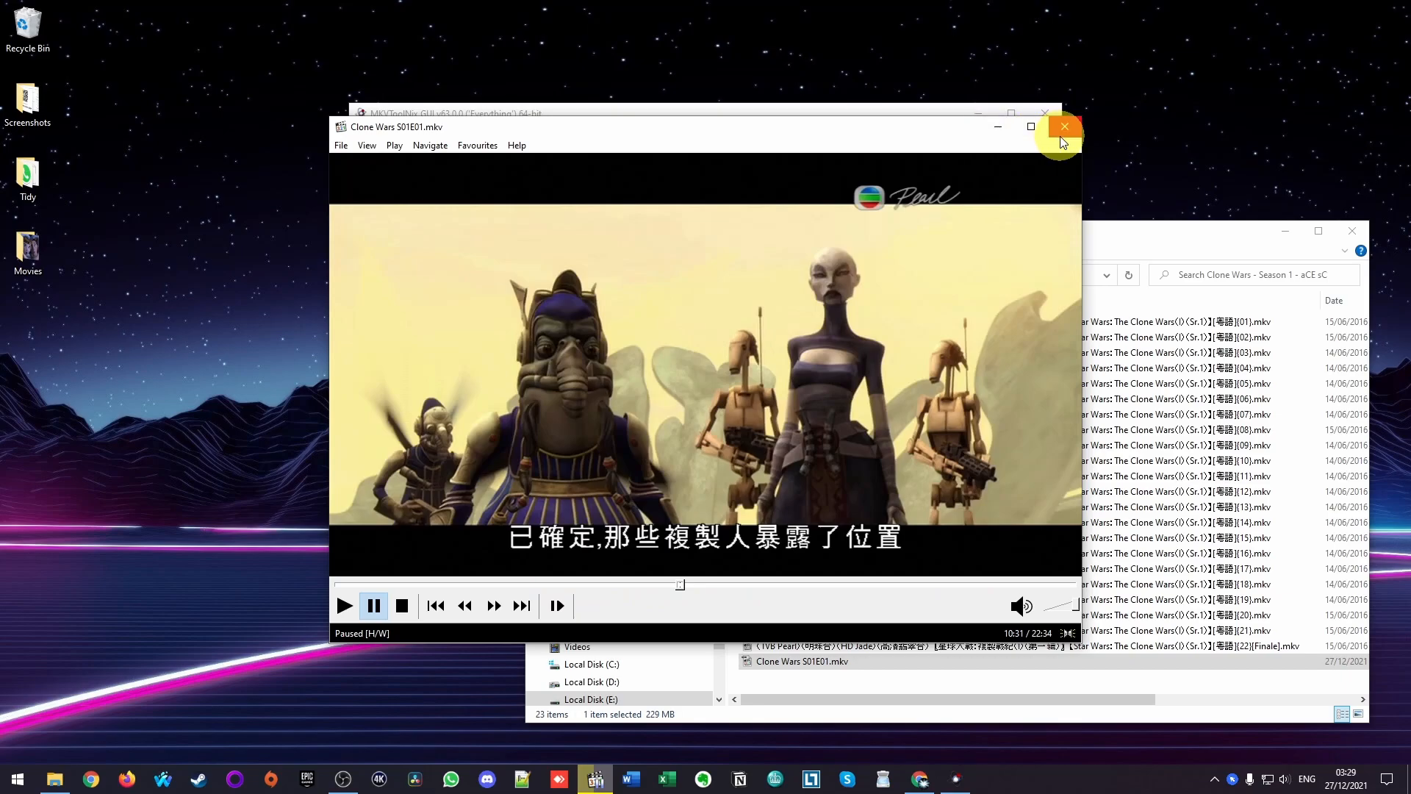
# - Close Media Player Classic after checking the new file's audio
pyautogui.click(1064, 127)
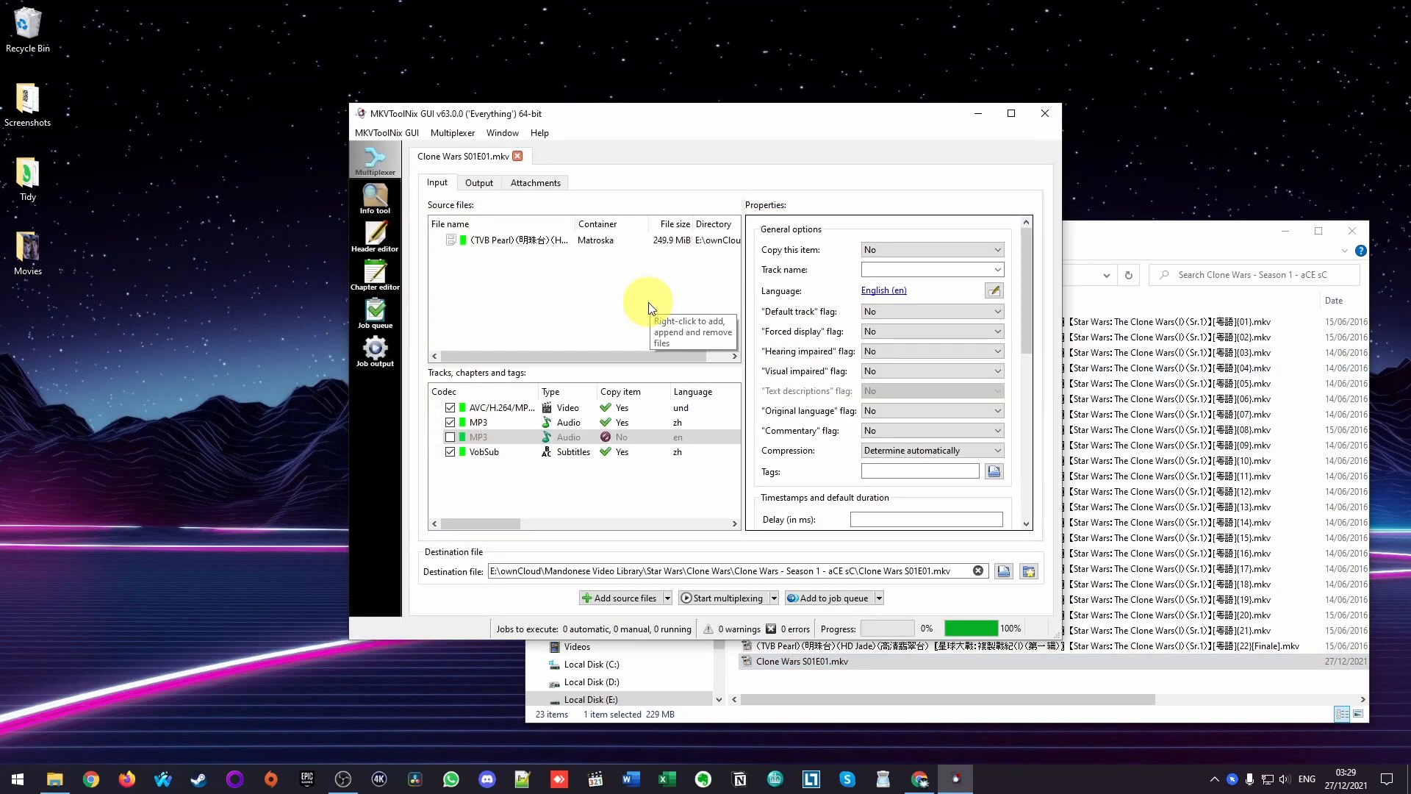